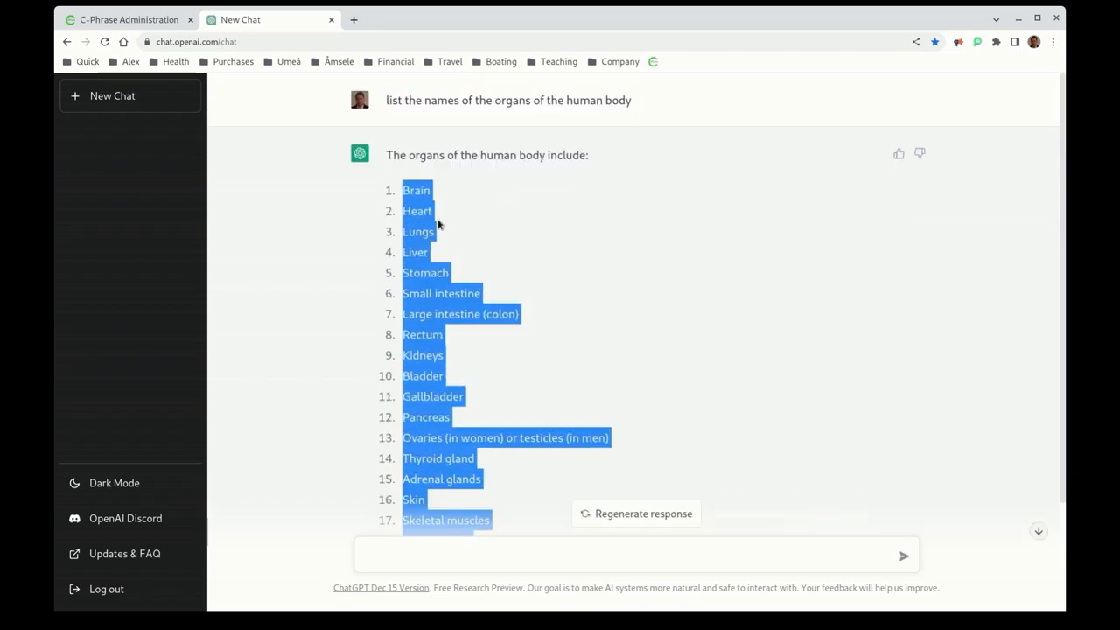
Open Health.cphrase in Administration and expand the Organ table to show id and name
{"action": "left_click", "coordinate": [127, 19]}
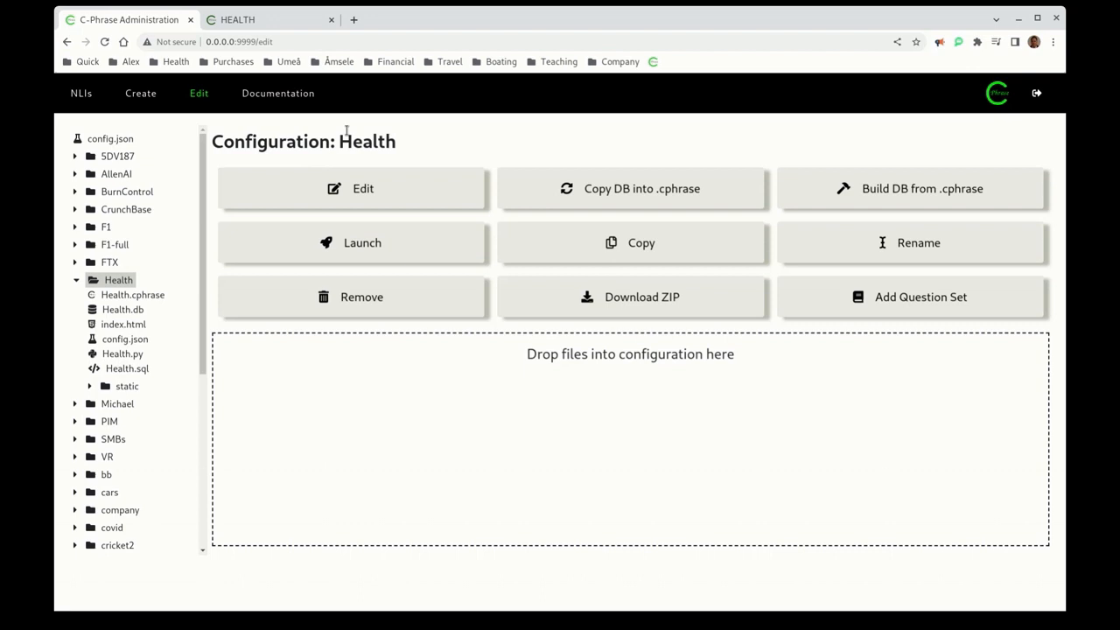
{"action": "left_click", "coordinate": [133, 294]}
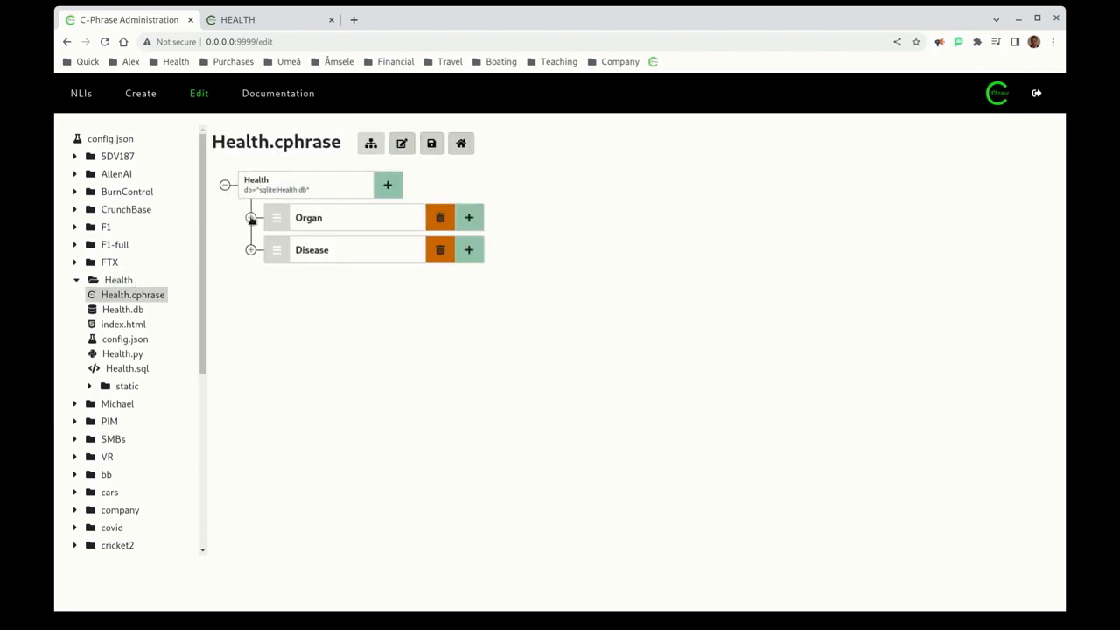
{"action": "left_click", "coordinate": [251, 218]}
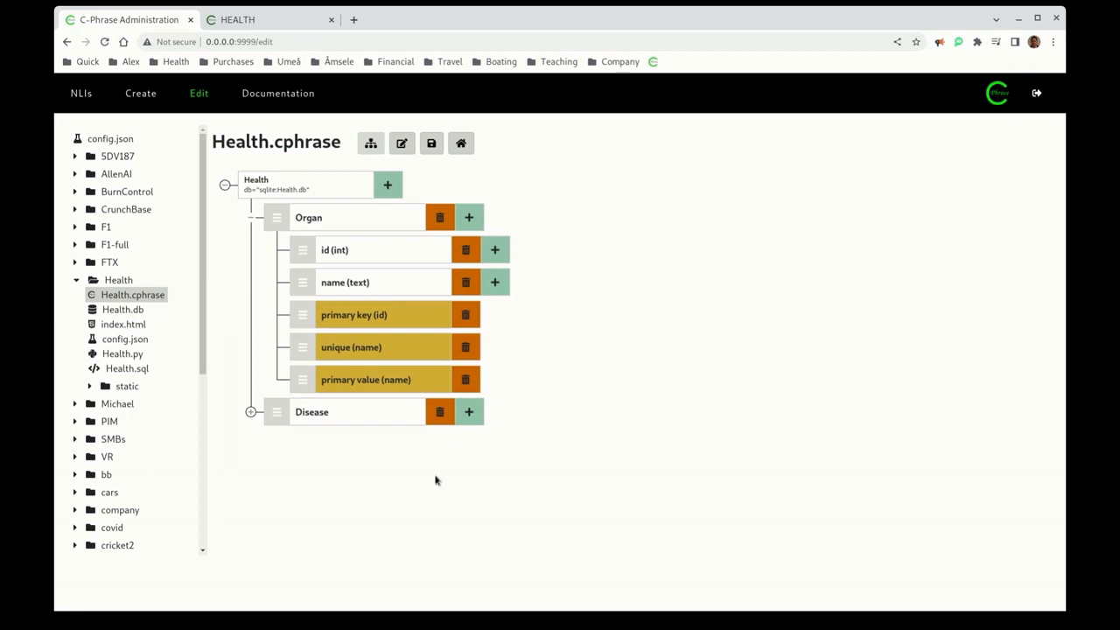
{"action": "left_click", "coordinate": [251, 412]}
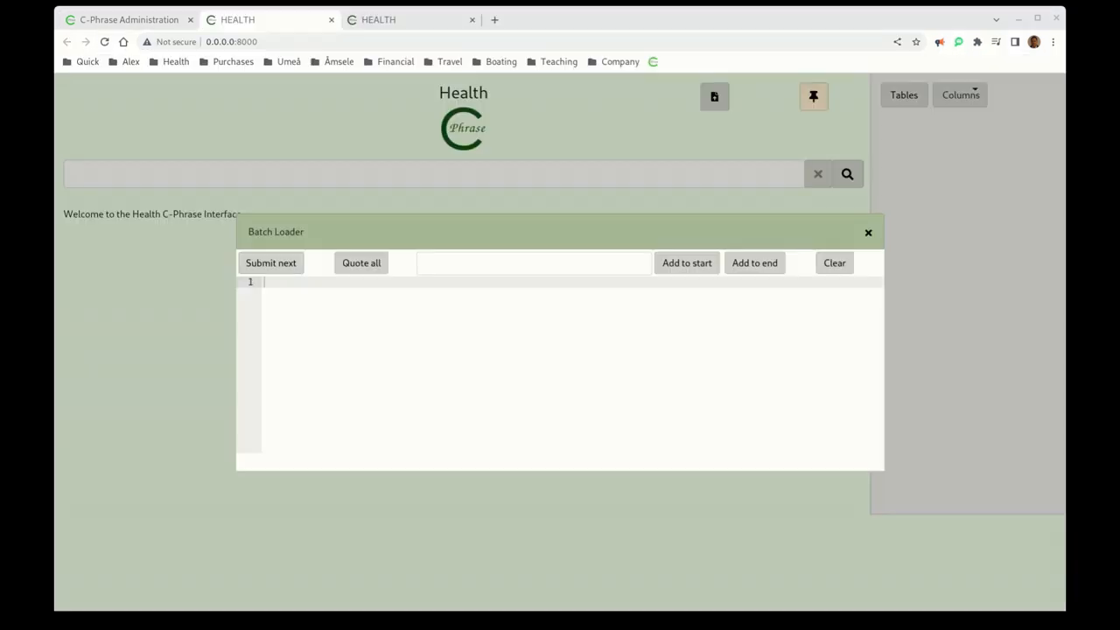
{"action": "mouse_move", "coordinate": [502, 393]}
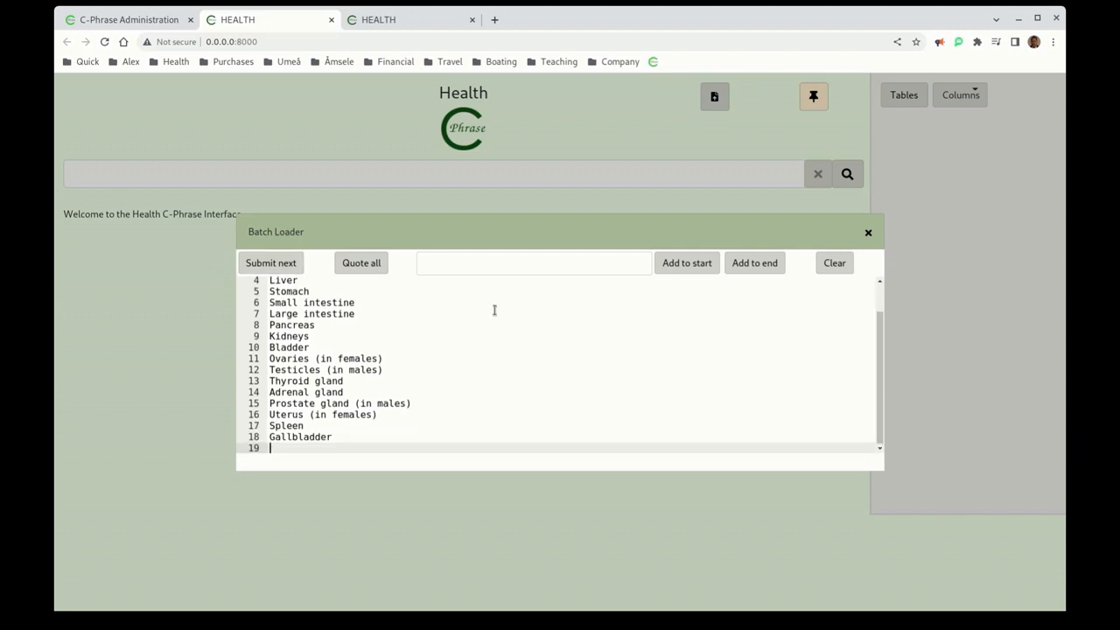
Quote all 18 organ names and prefix each line with 'add organ name'
{"action": "left_click", "coordinate": [361, 262]}
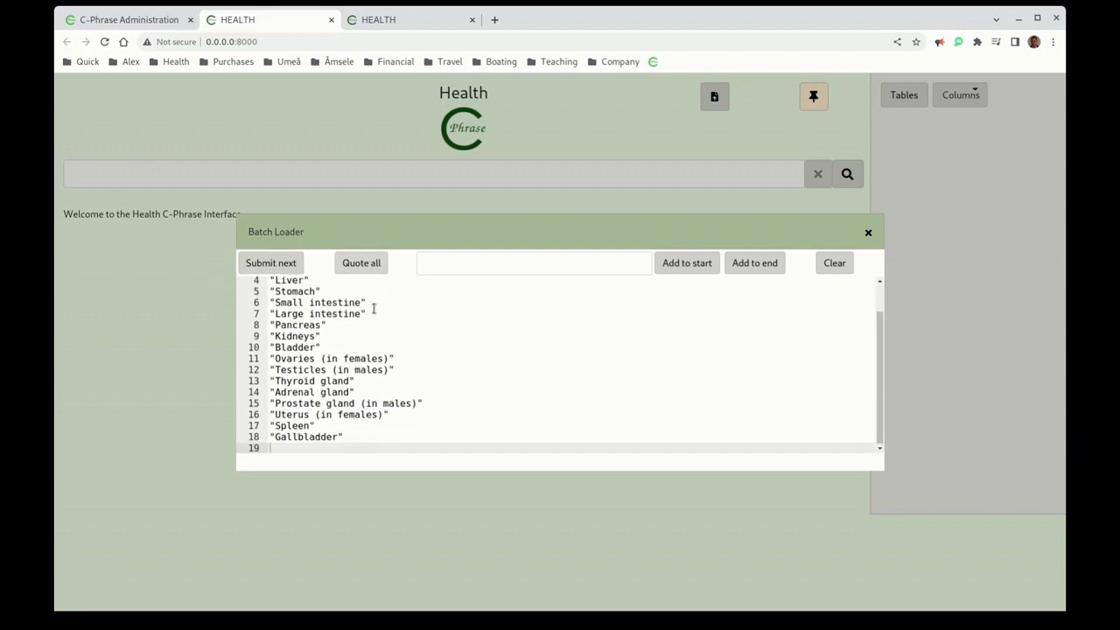
{"action": "mouse_move", "coordinate": [453, 409]}
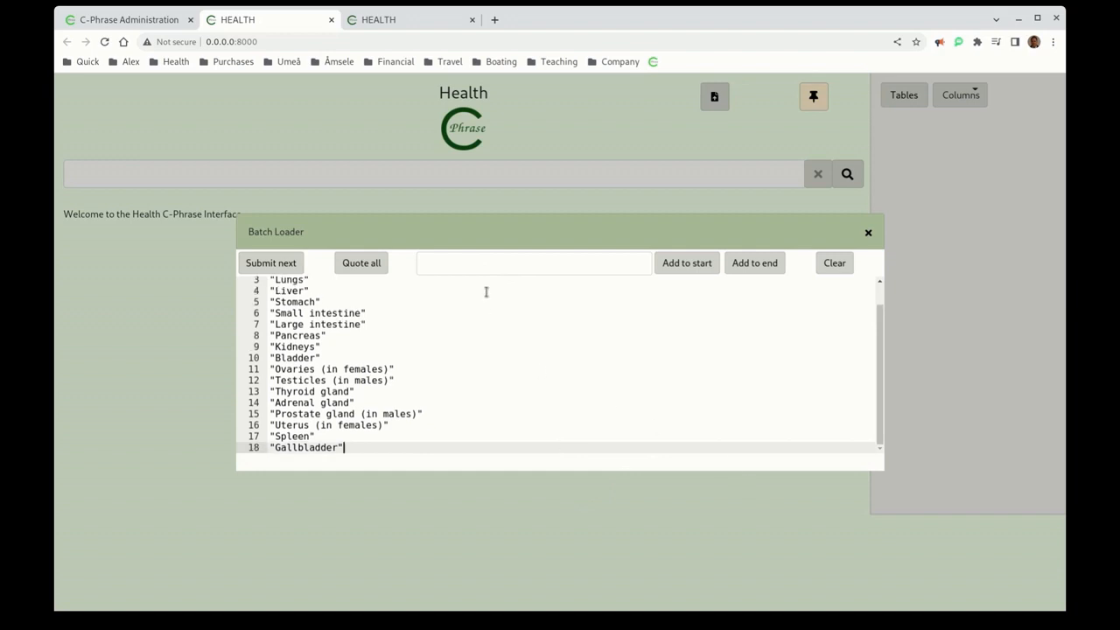
{"action": "type", "text": "add"}
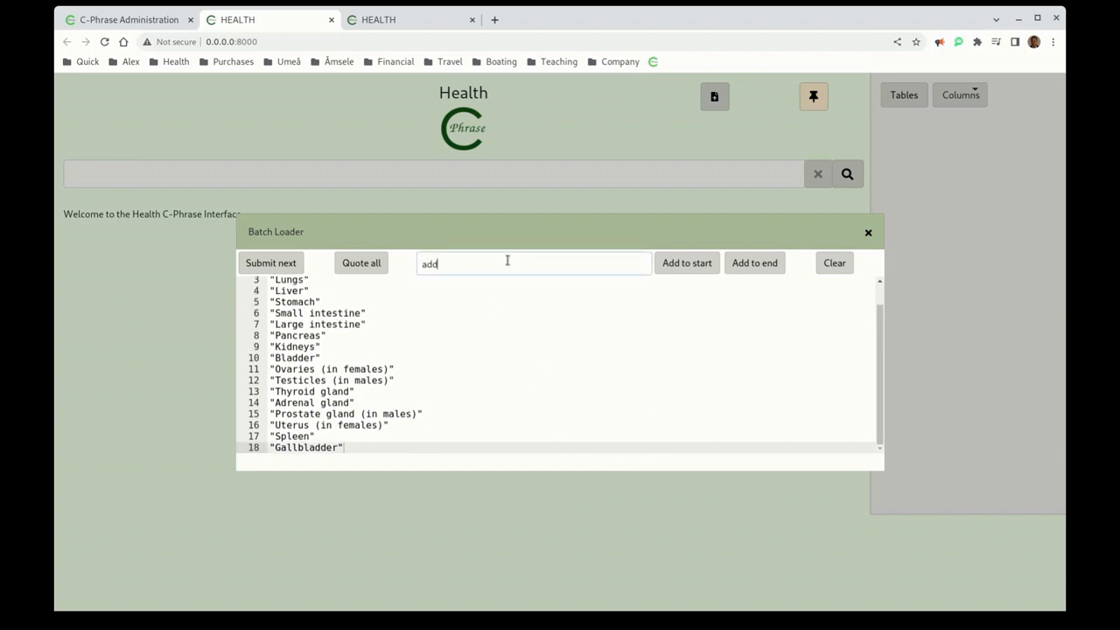
{"action": "type", "text": "organ name"}
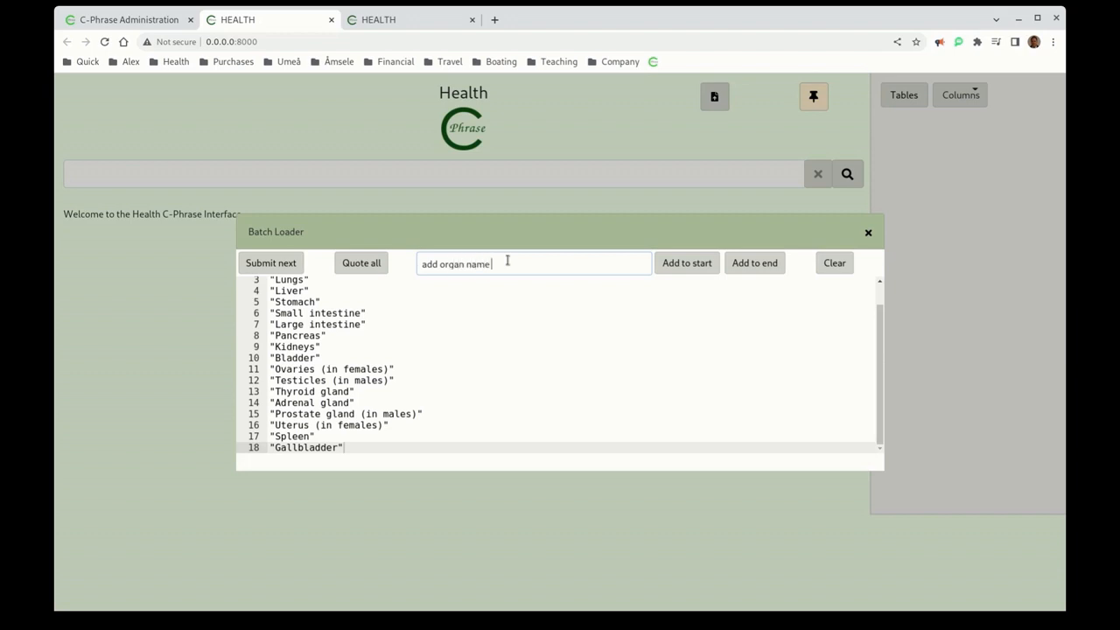
{"action": "mouse_move", "coordinate": [268, 289]}
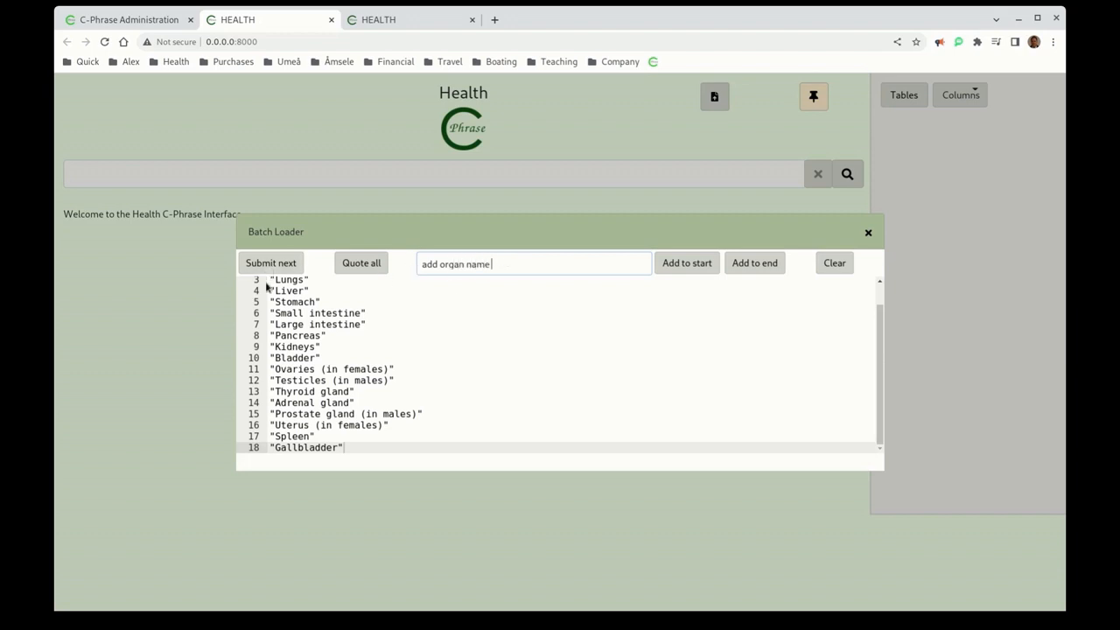
{"action": "left_click", "coordinate": [686, 263]}
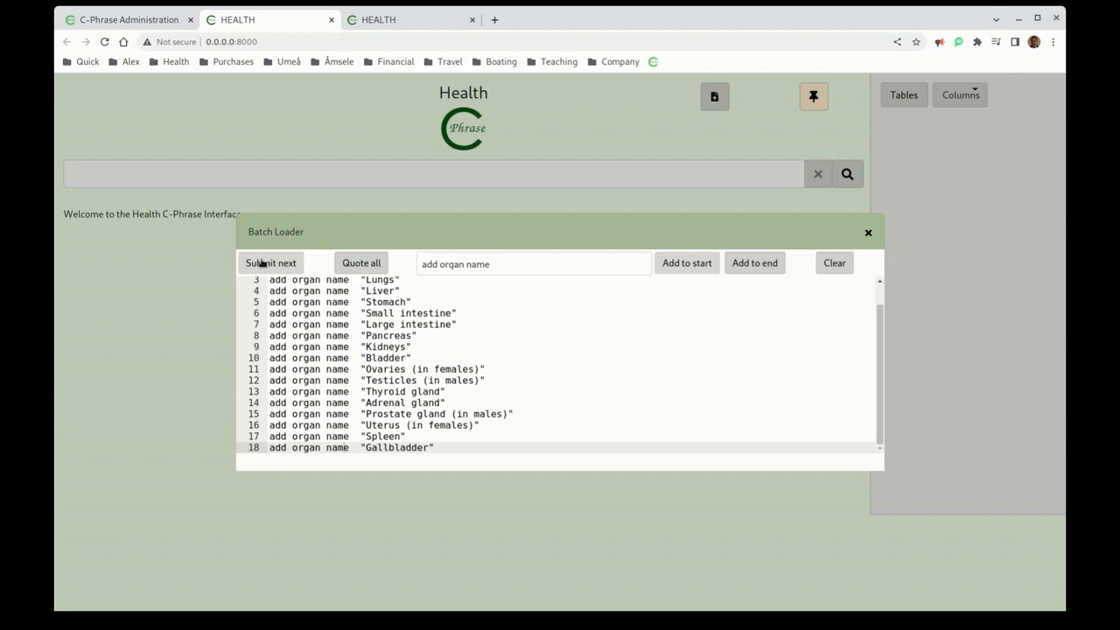
Submit the batch lines one by one, inserting Brain, Heart, Lungs and the rest
{"action": "left_click", "coordinate": [270, 263]}
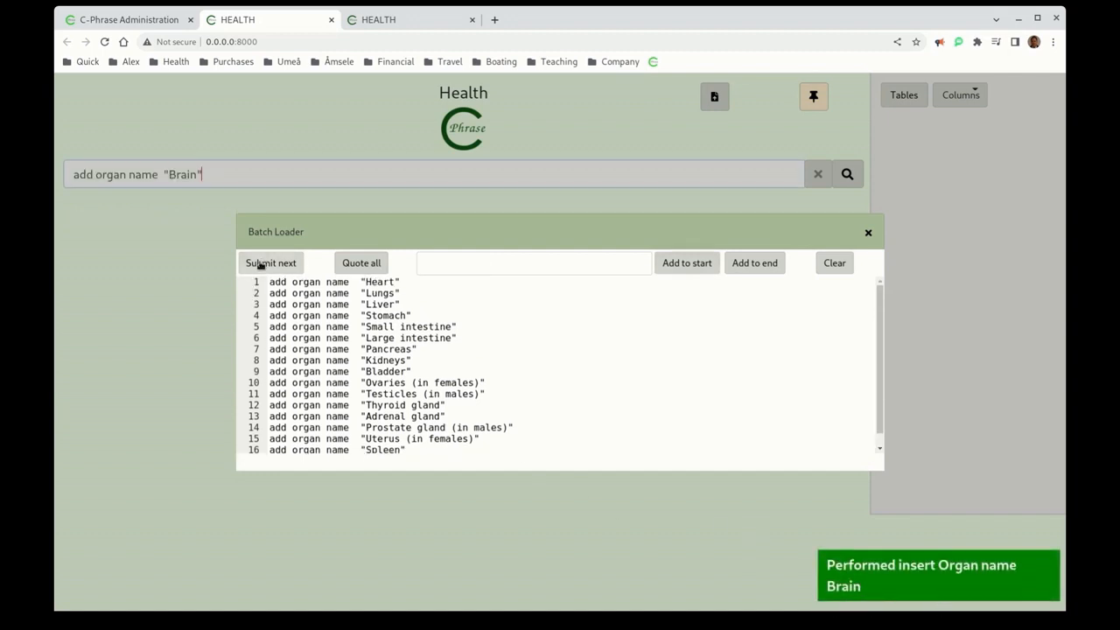
{"action": "left_click", "coordinate": [270, 263]}
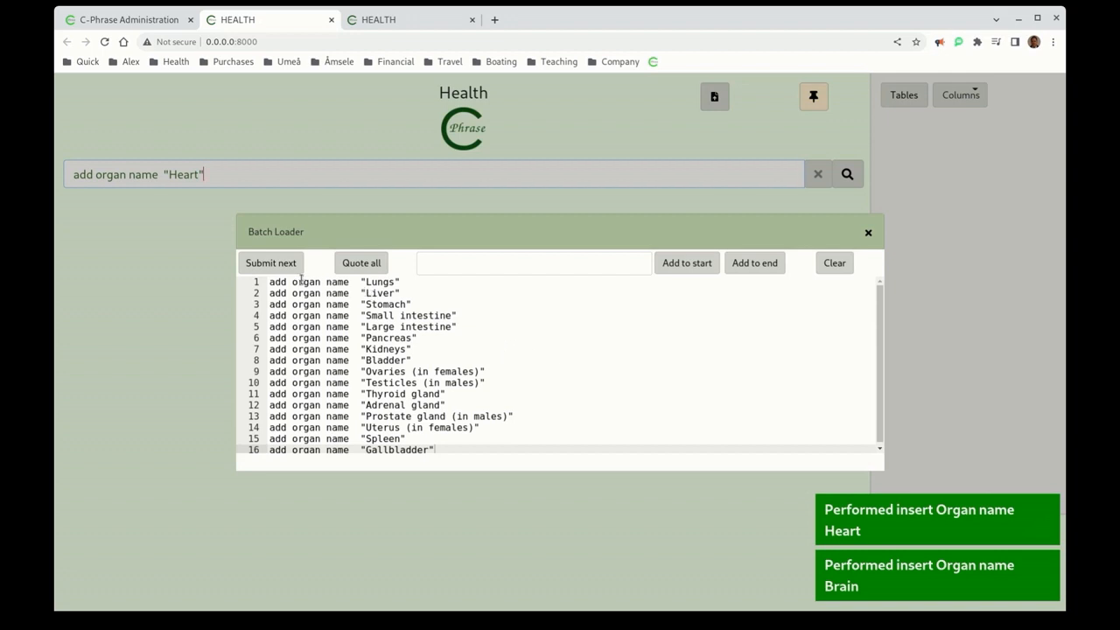
{"action": "left_click", "coordinate": [271, 262]}
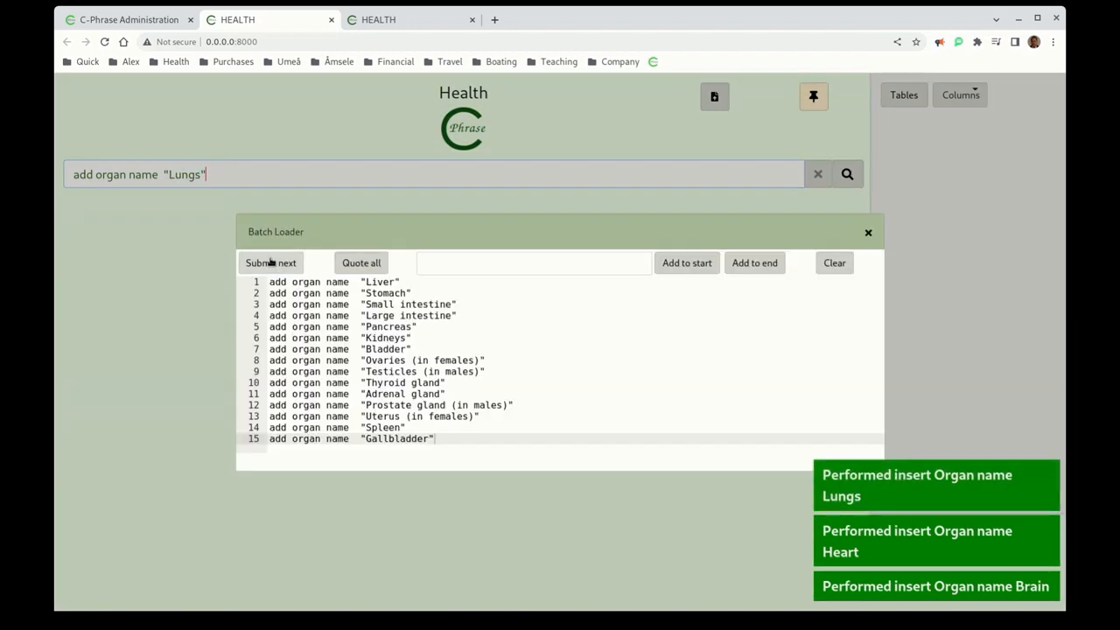
{"action": "left_click", "coordinate": [271, 262]}
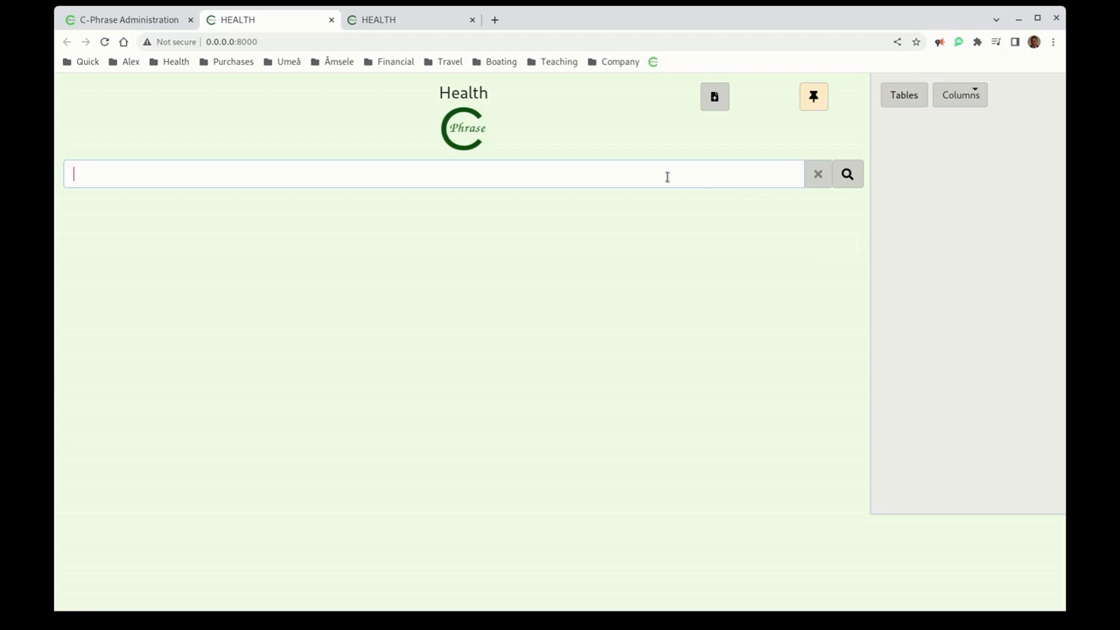
Run an 'organs' query using the Organ suggestion to list the 18 stored organs
{"action": "type", "text": "or"}
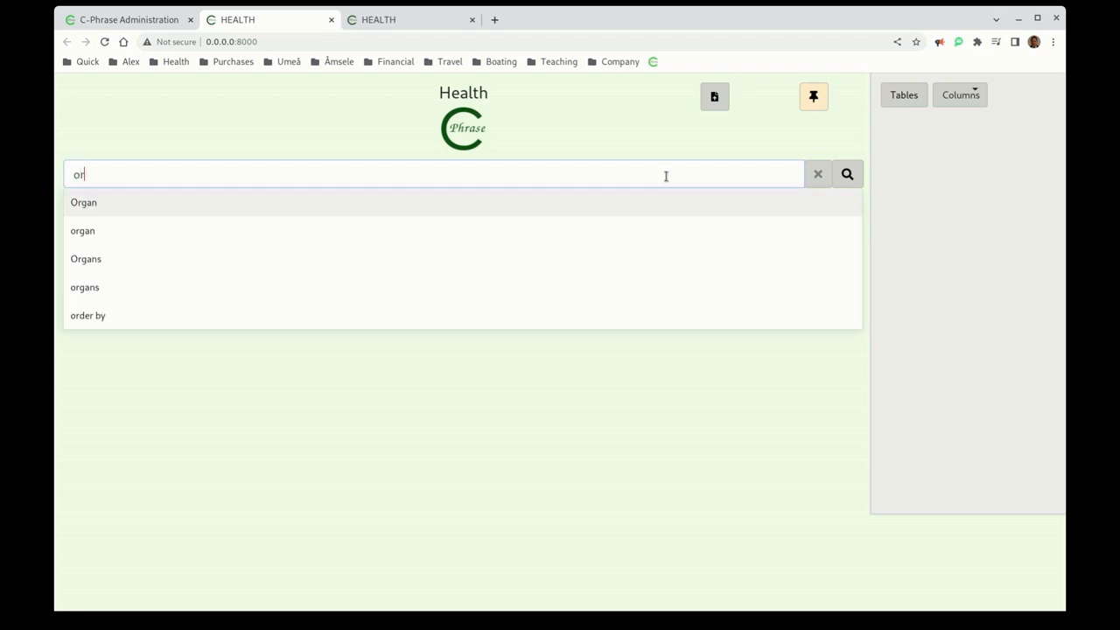
{"action": "left_click", "coordinate": [85, 287]}
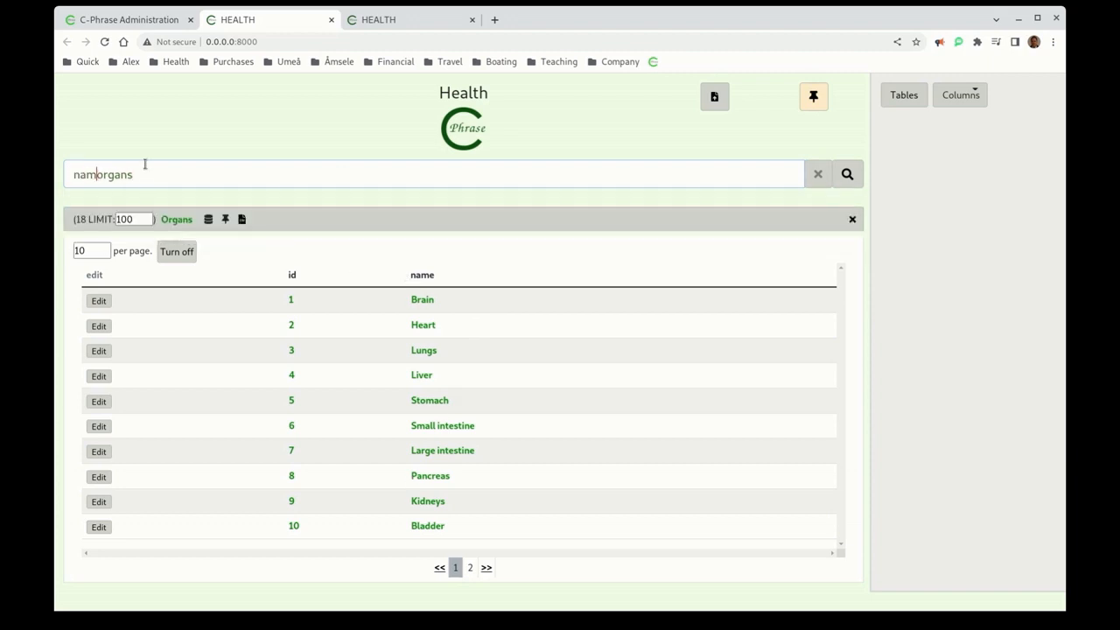
{"action": "type", "text": "es"}
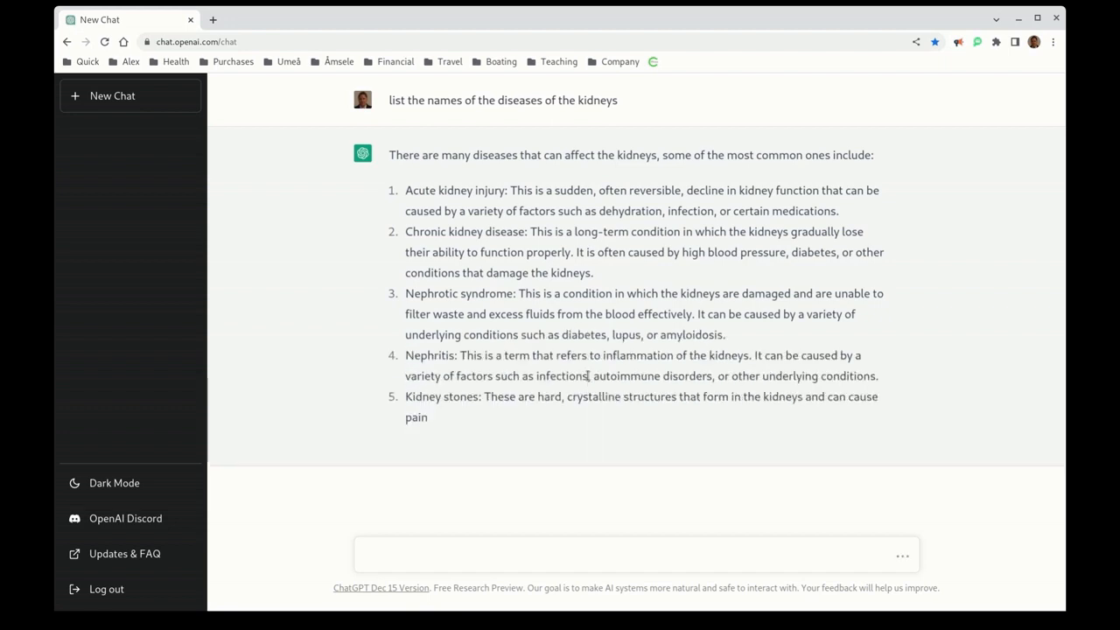
Scroll through ChatGPT's list of kidney diseases, from acute kidney injury to nephrotic syndrome
{"action": "scroll", "scroll_direction": "down", "scroll_amount": 3}
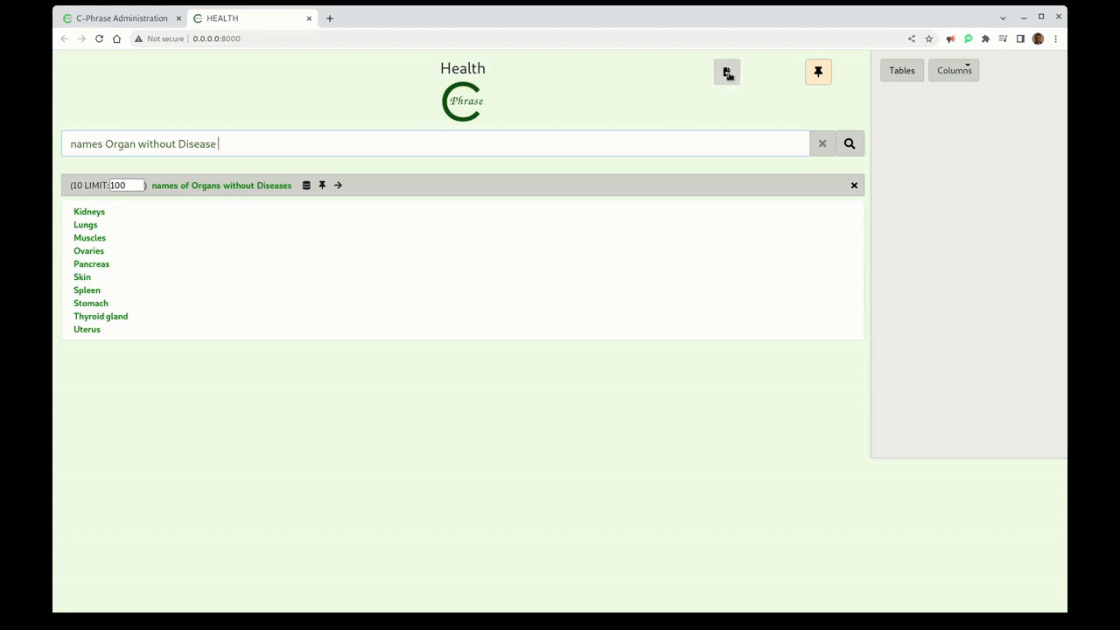
Open the Batch Loader for the kidney disease list
{"action": "left_click", "coordinate": [726, 72]}
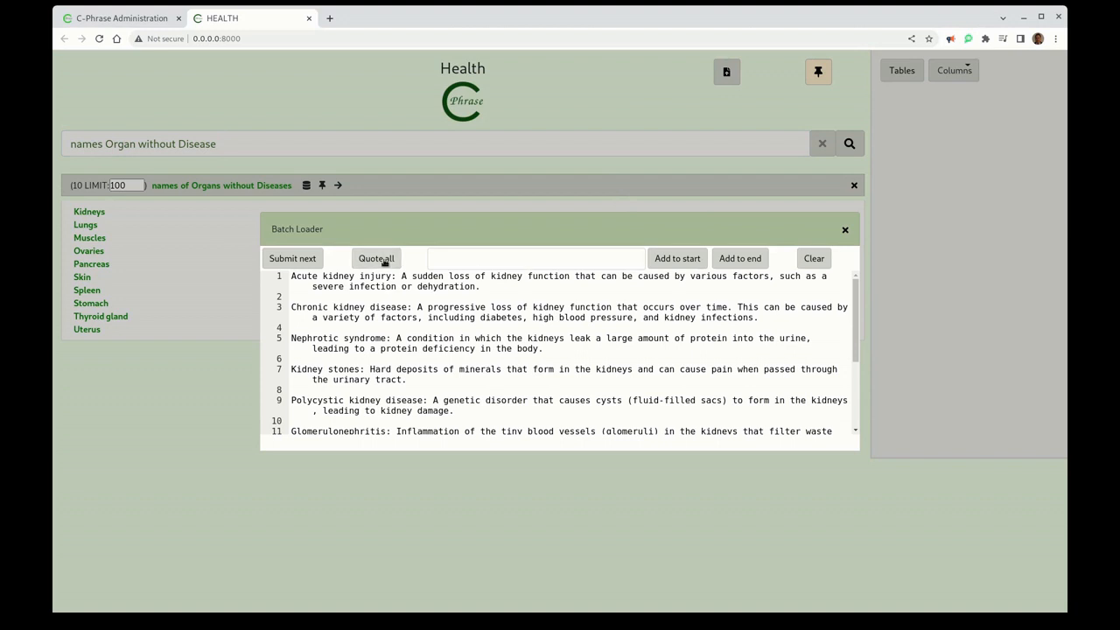
Quote each disease line and replace its colons with 'description'
{"action": "left_click", "coordinate": [375, 258]}
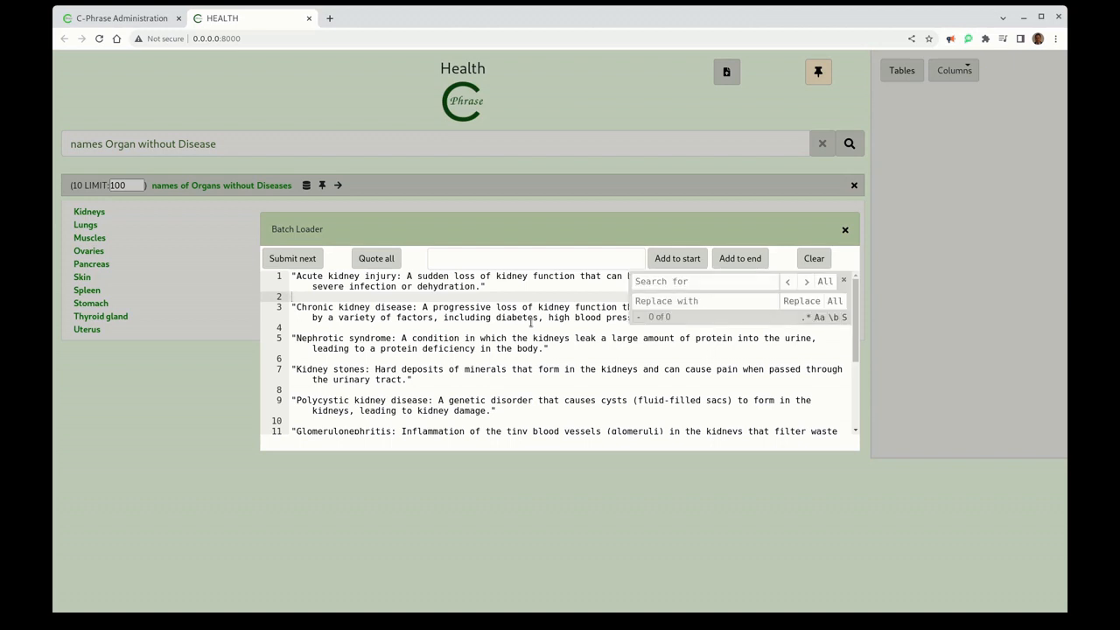
{"action": "type", "text": ":"}
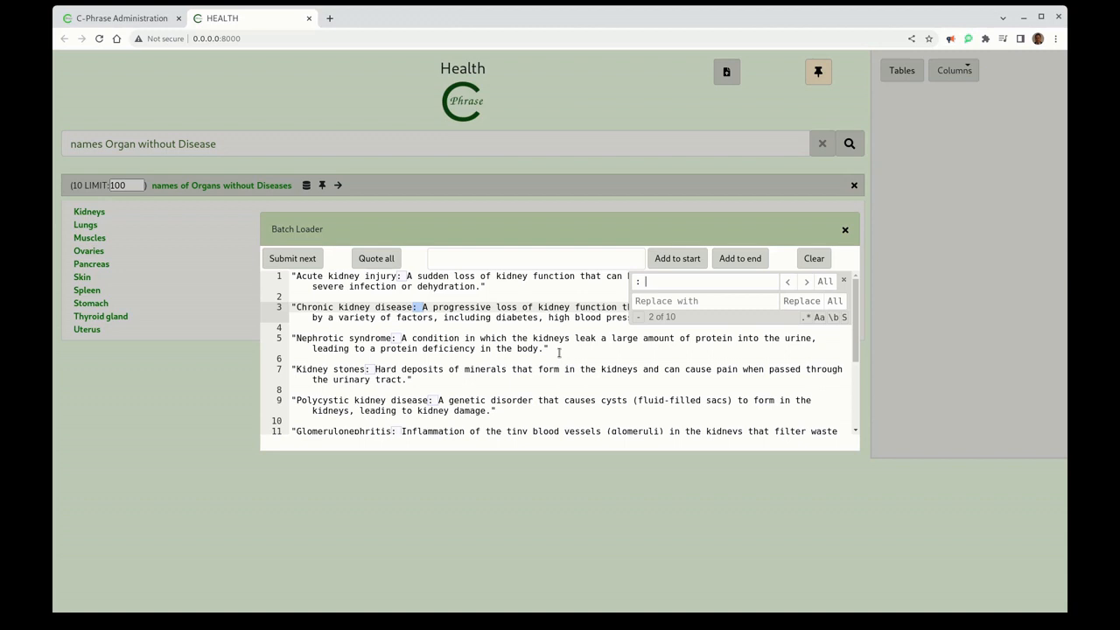
{"action": "left_click", "coordinate": [700, 301]}
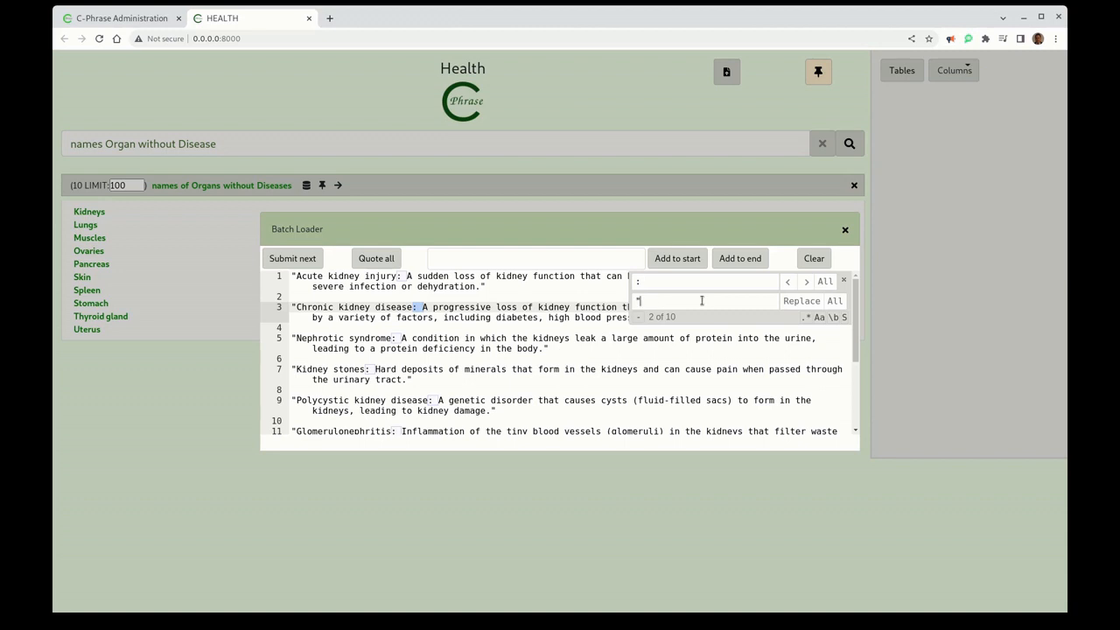
{"action": "type", "text": "desc"}
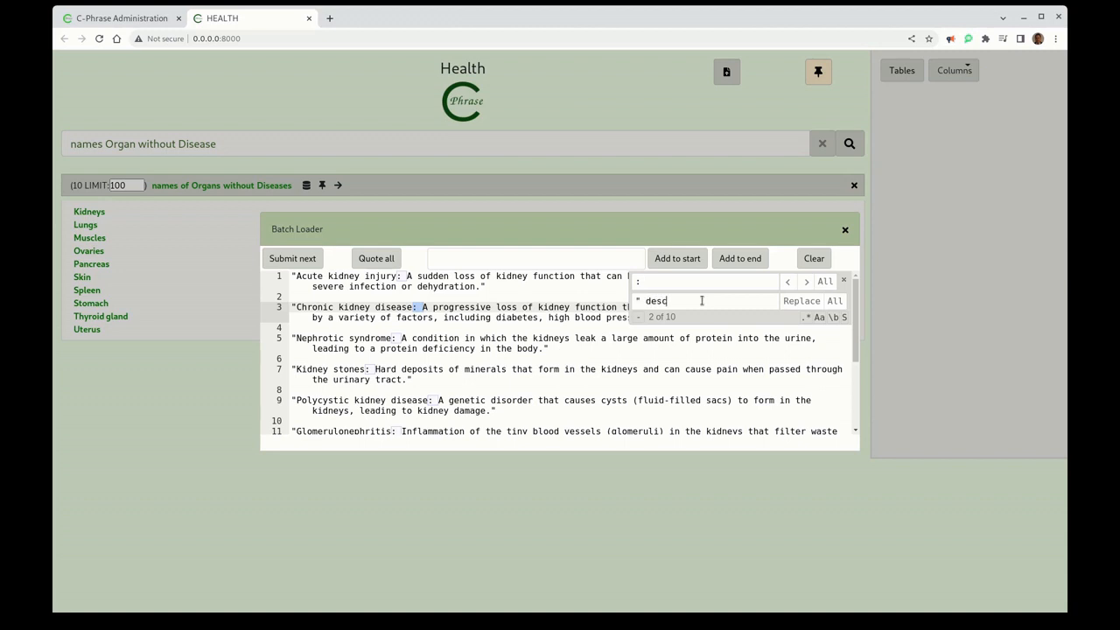
{"action": "type", "text": "ription"}
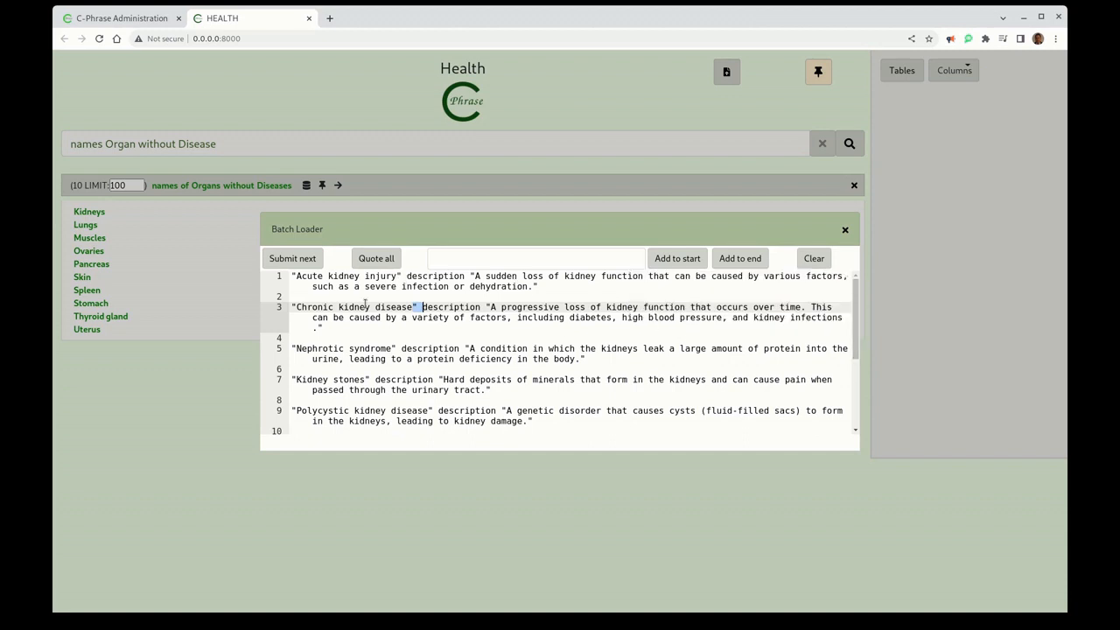
Prefix every line with 'add disease of kidneys name' and submit the Acute kidney injury line
{"action": "left_click", "coordinate": [535, 257]}
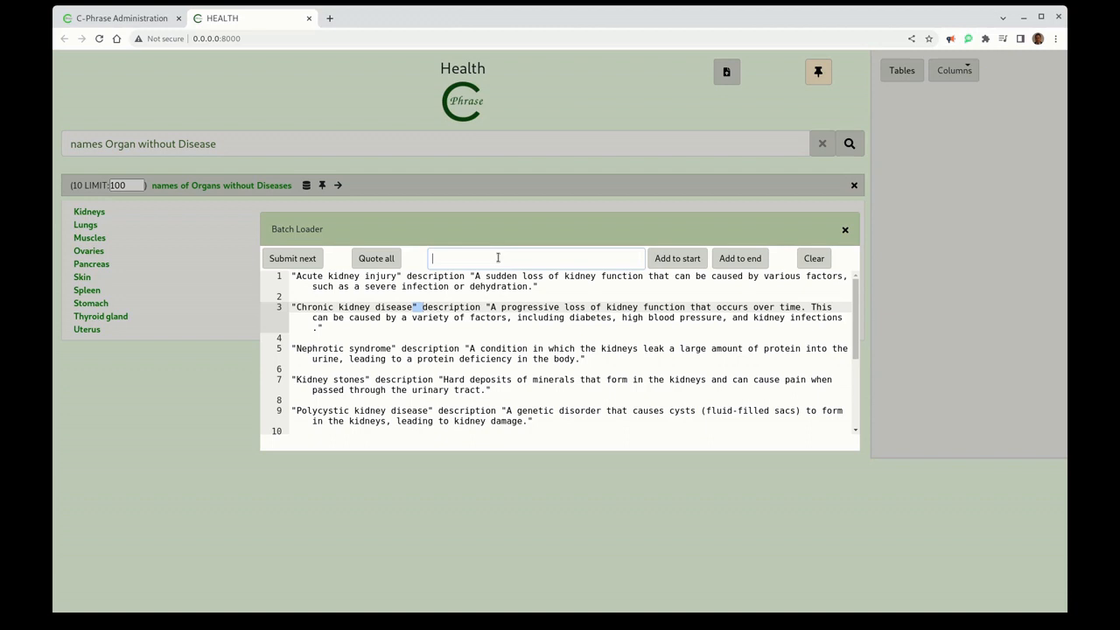
{"action": "type", "text": "add d"}
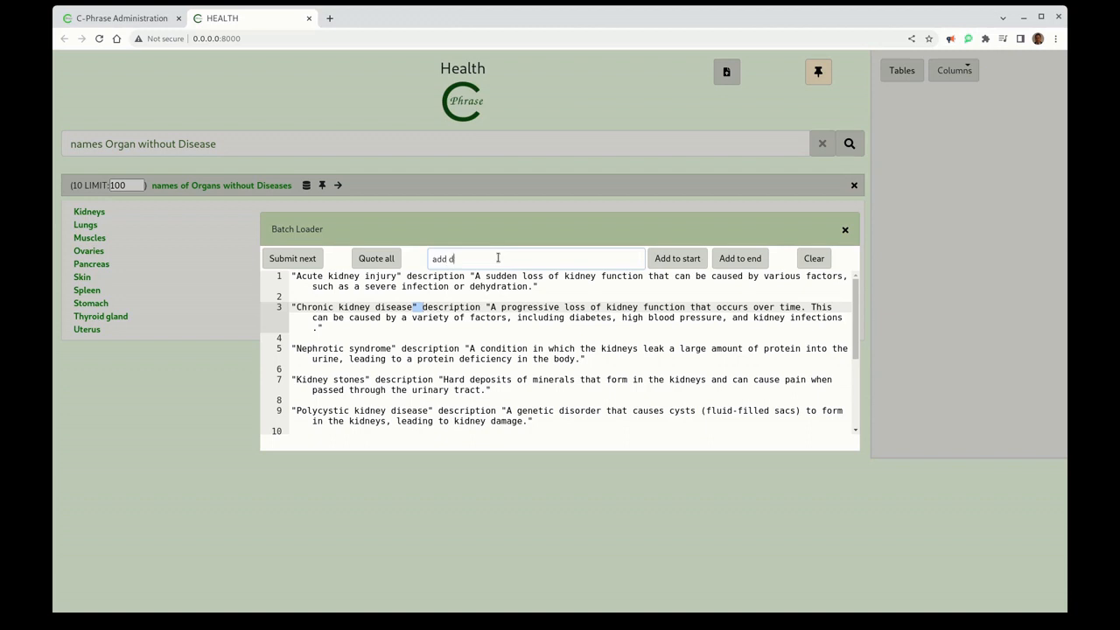
{"action": "type", "text": "isease of"}
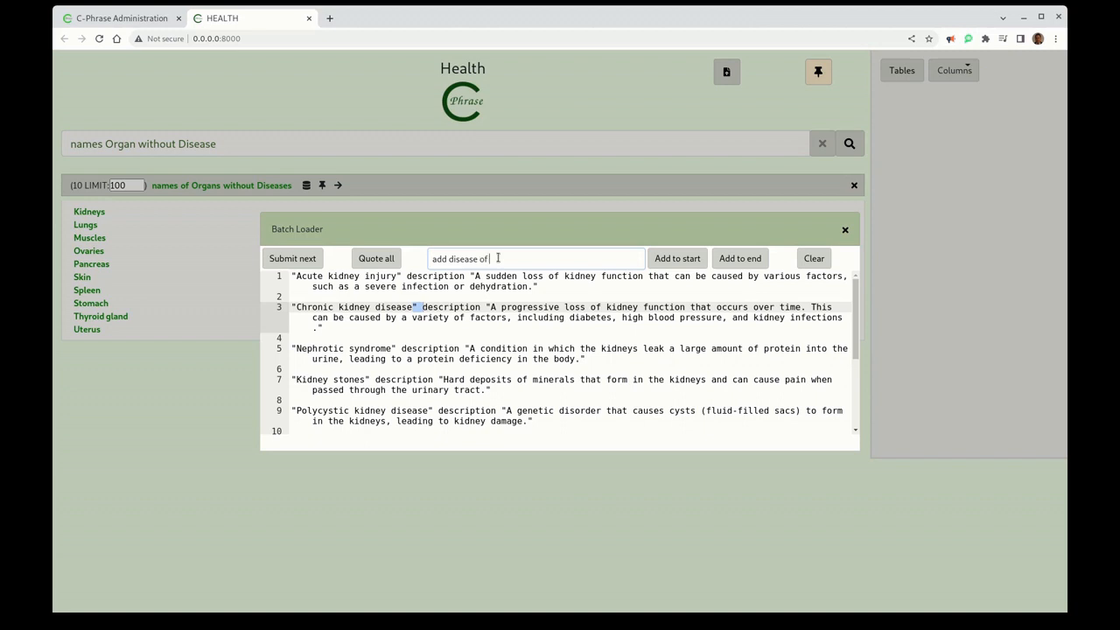
{"action": "type", "text": "kidneys"}
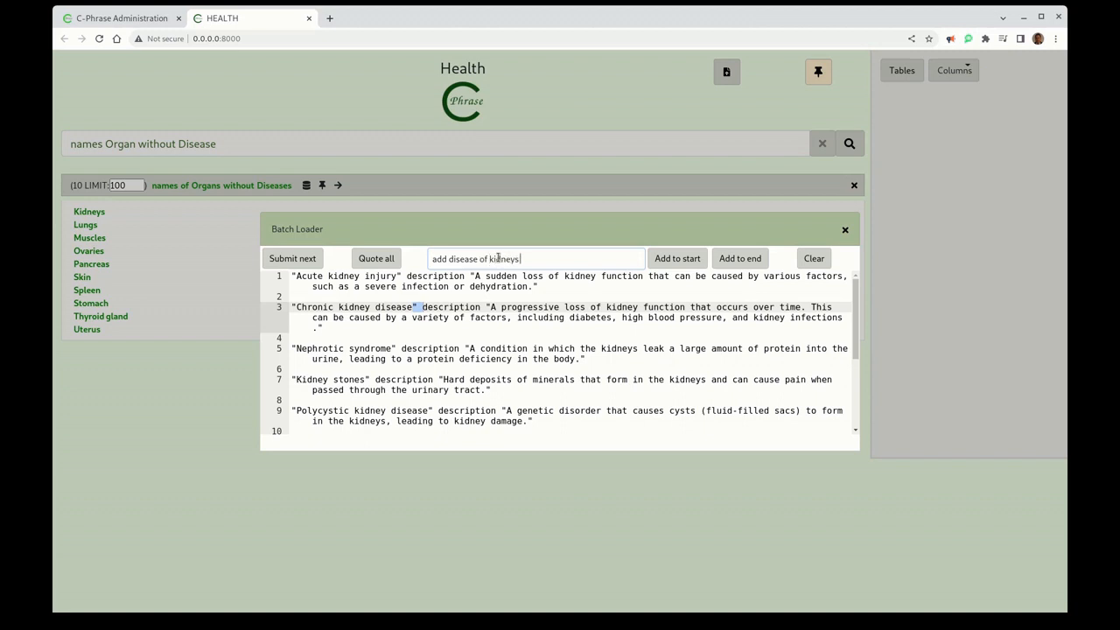
{"action": "type", "text": "name"}
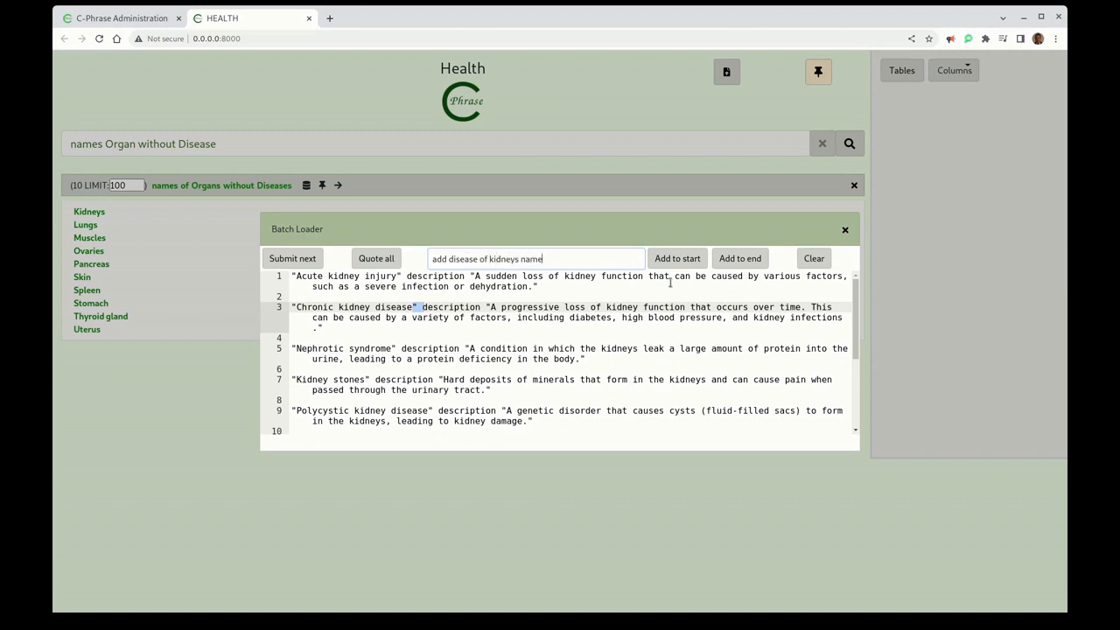
{"action": "left_click", "coordinate": [377, 258]}
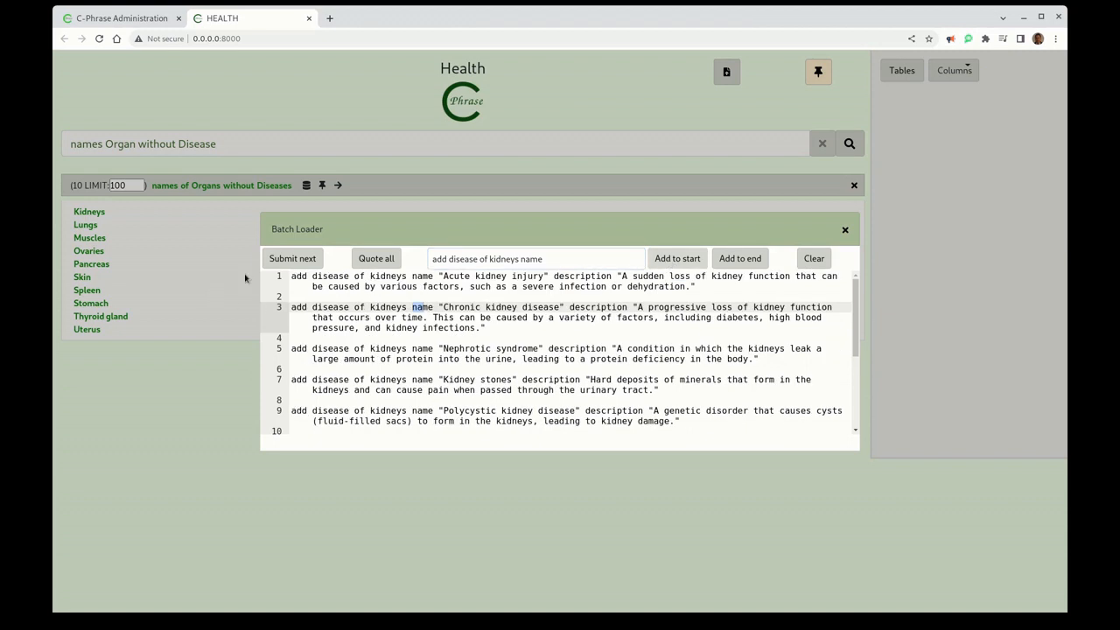
{"action": "mouse_move", "coordinate": [751, 275]}
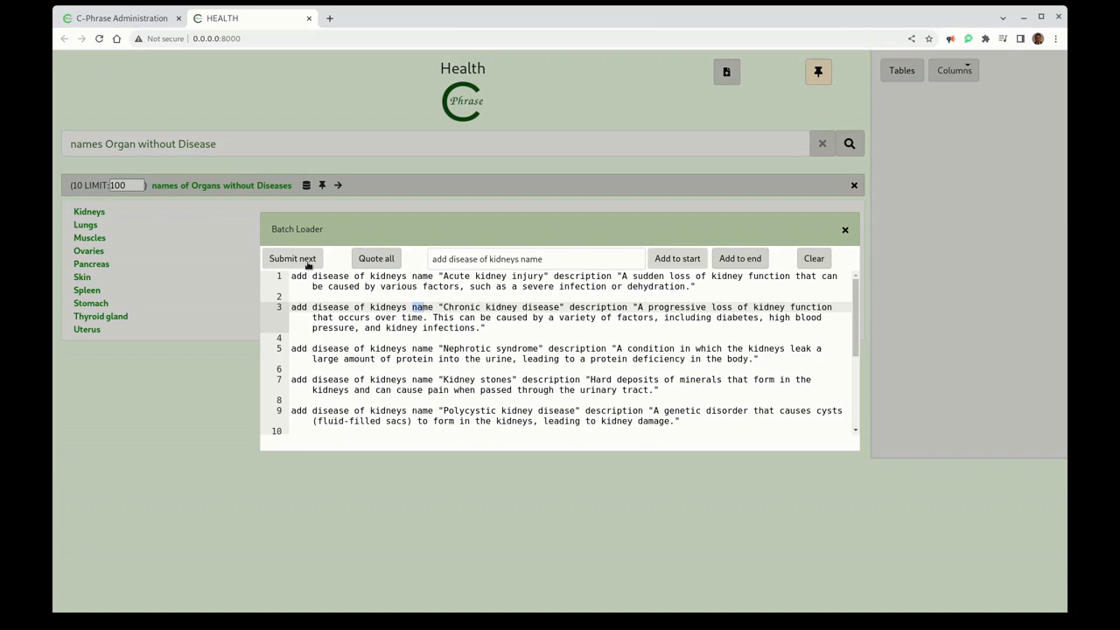
{"action": "left_click", "coordinate": [292, 258]}
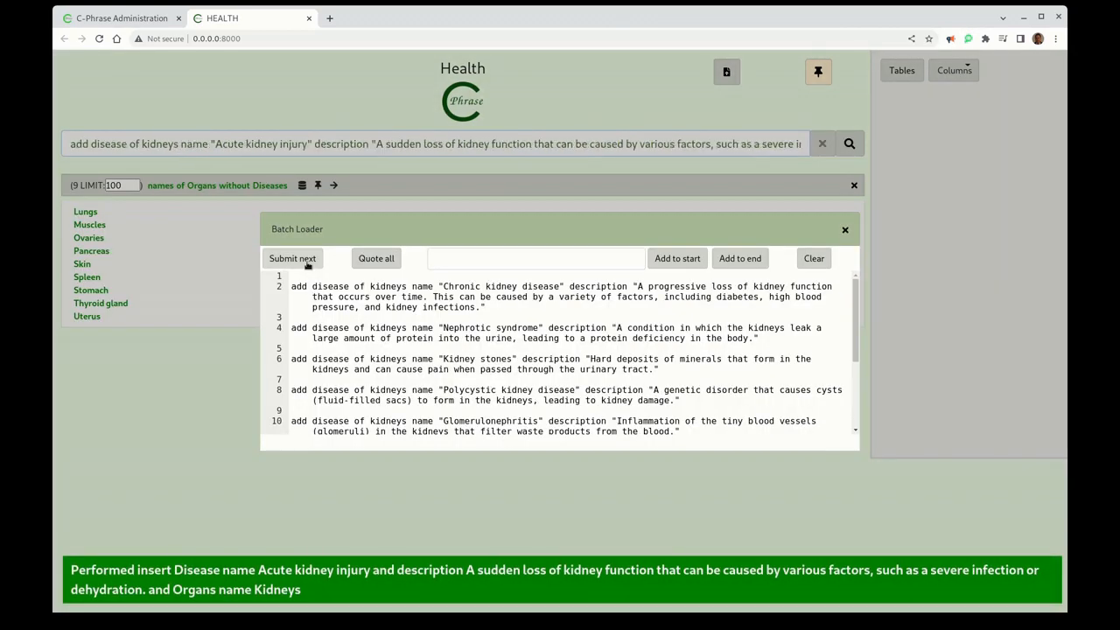
Submit the next batch lines to insert further kidney diseases
{"action": "left_click", "coordinate": [293, 259]}
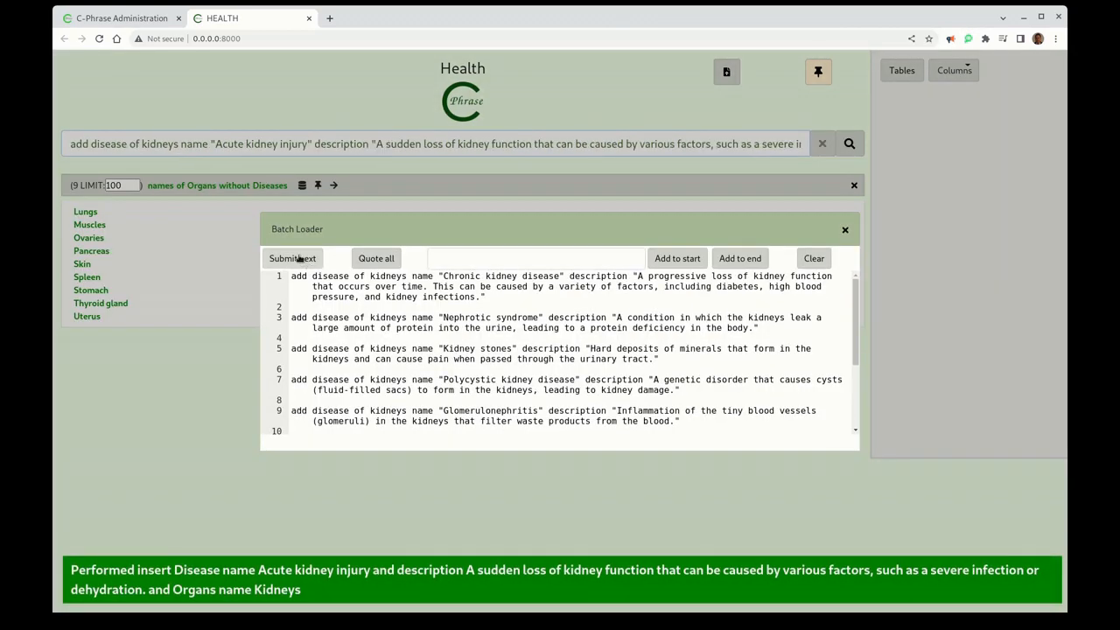
{"action": "left_click", "coordinate": [292, 258]}
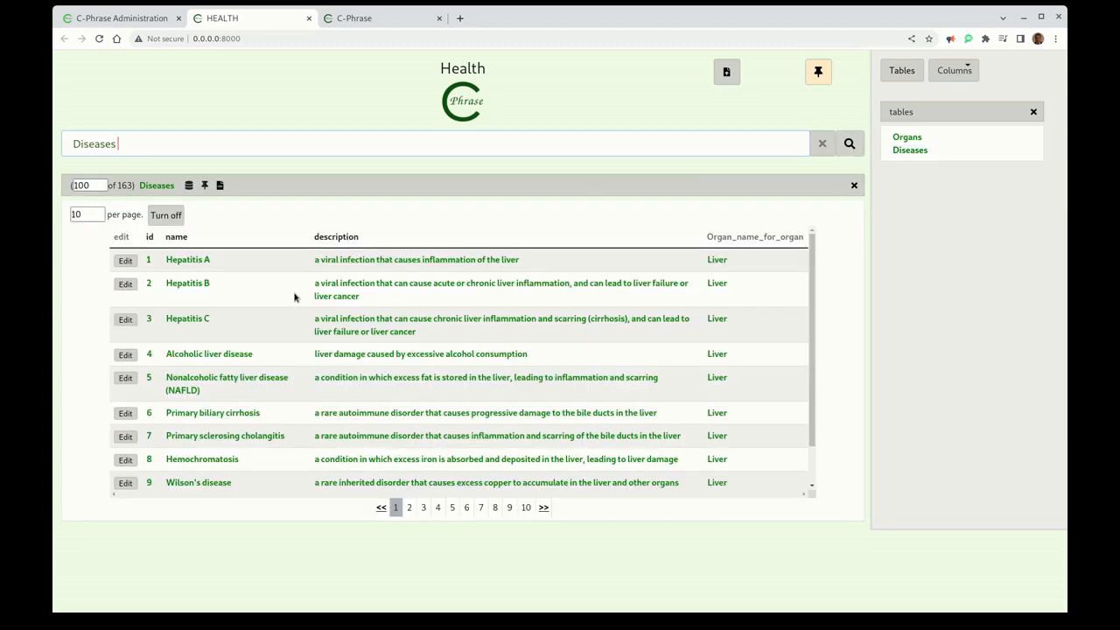
Browse pages 3 to 5 of the 163 disease records, then return to Administration
{"action": "scroll", "scroll_direction": "down", "scroll_amount": 3}
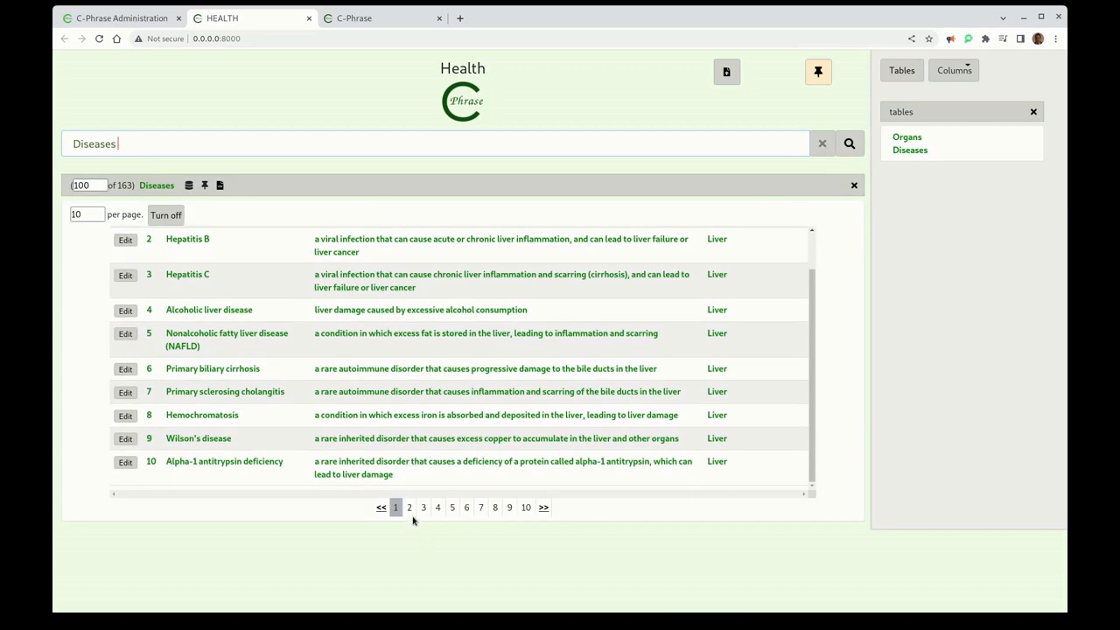
{"action": "left_click", "coordinate": [423, 506]}
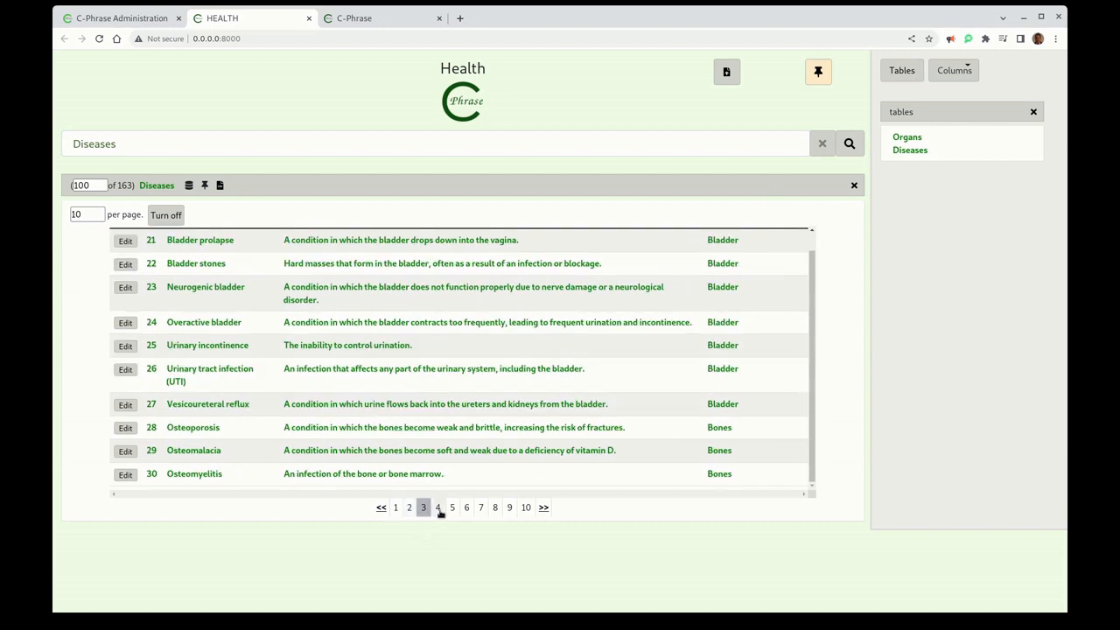
{"action": "left_click", "coordinate": [437, 508]}
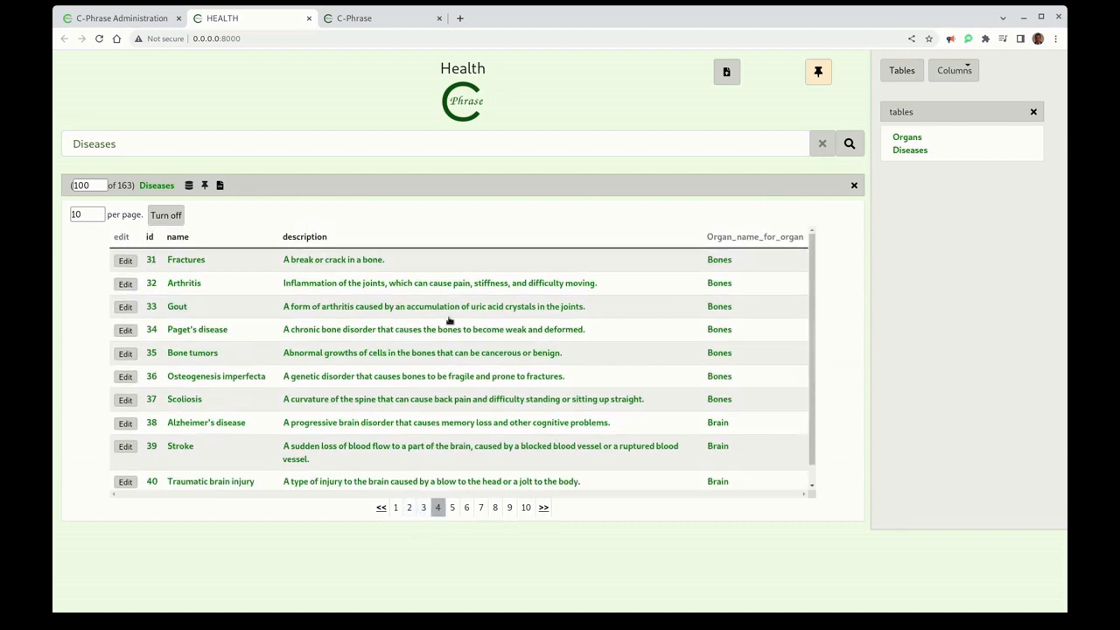
{"action": "left_click", "coordinate": [125, 282]}
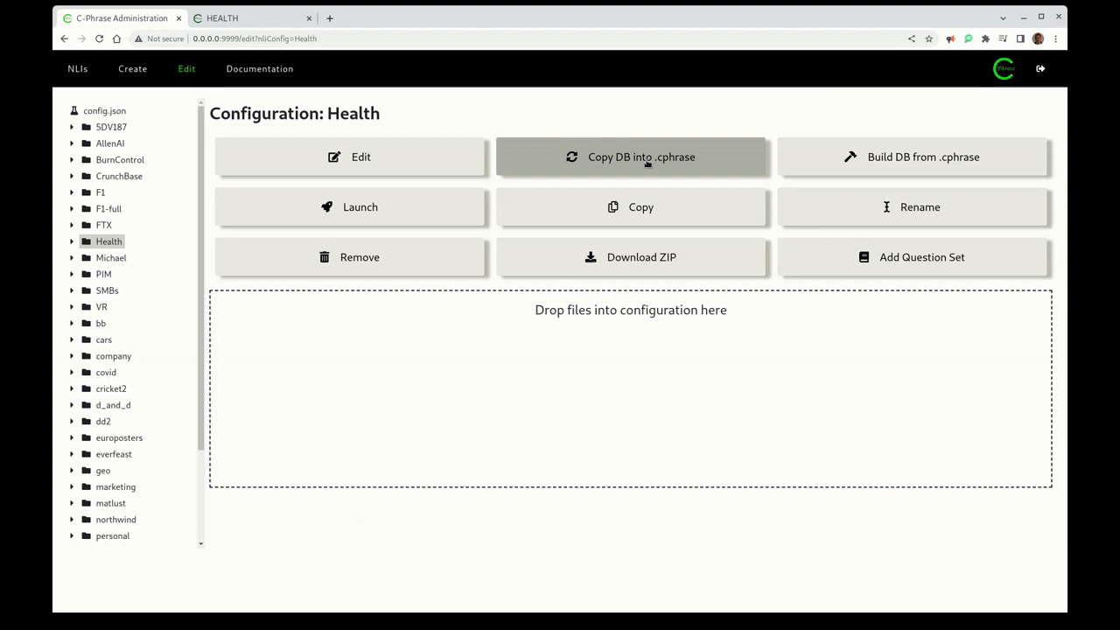
Copy the Health database into Health.cphrase and open the file for editing
{"action": "left_click", "coordinate": [641, 156]}
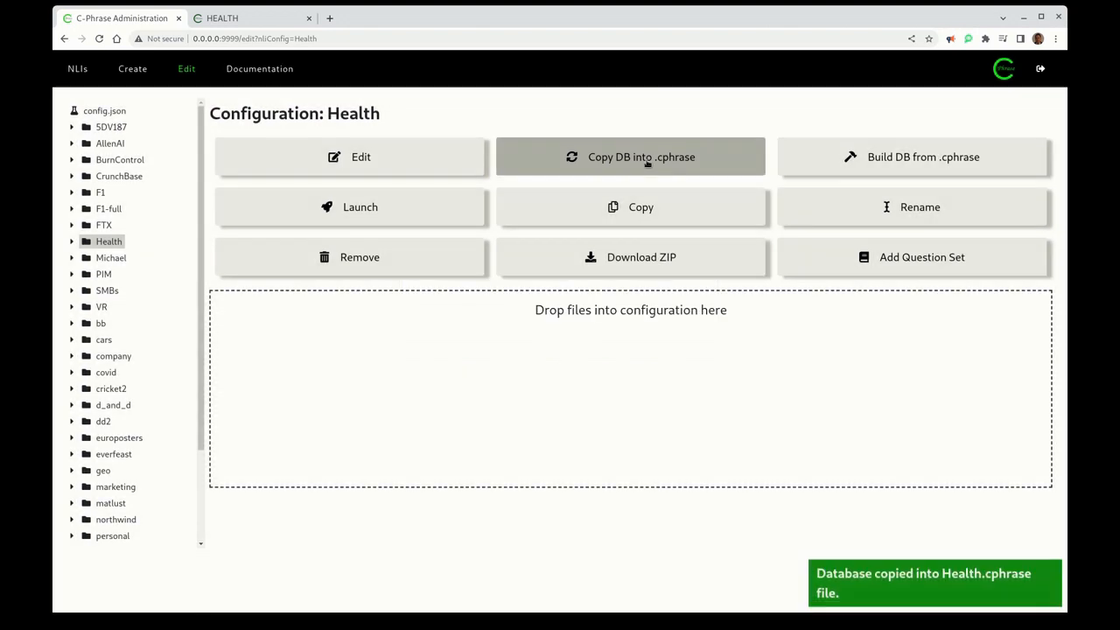
{"action": "left_click", "coordinate": [350, 157]}
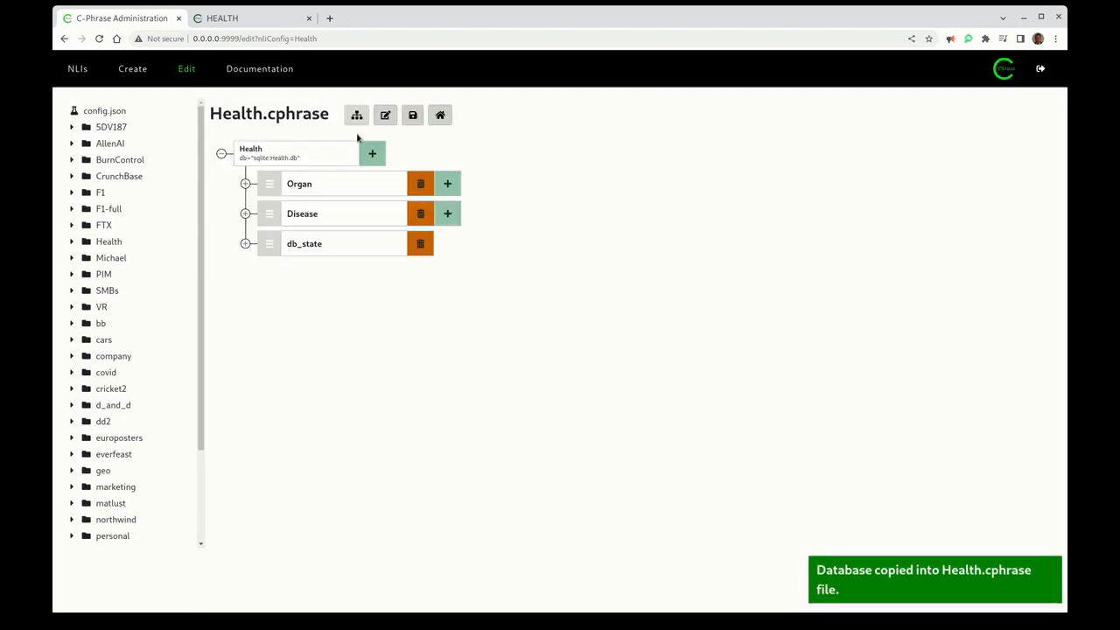
View Health.cphrase as raw XML and scroll through its table, organ and disease records
{"action": "left_click", "coordinate": [386, 115]}
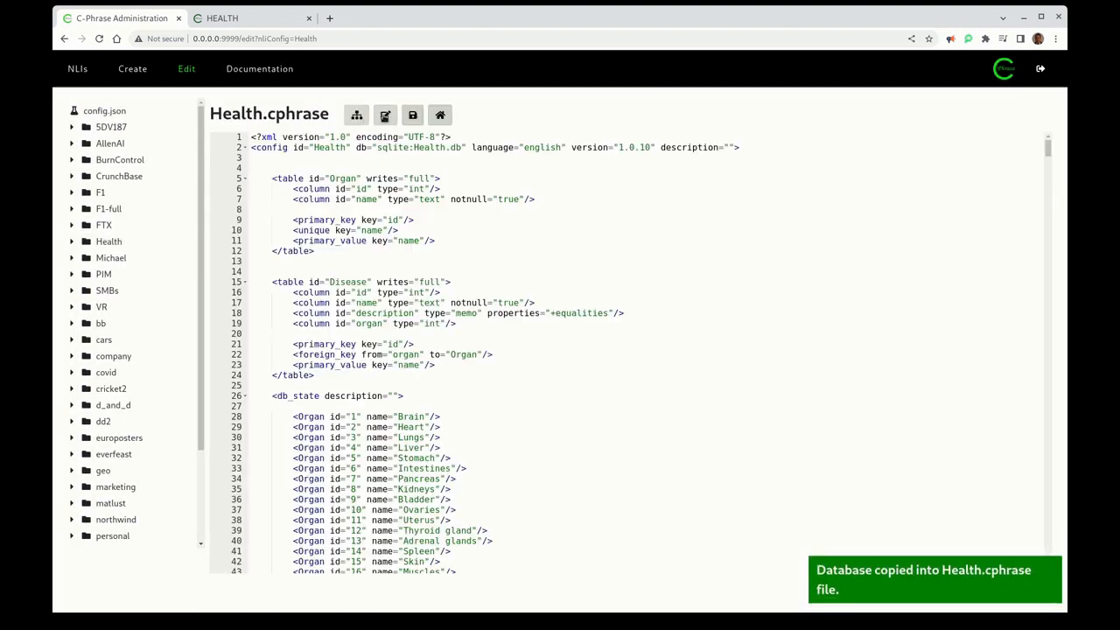
{"action": "scroll", "scroll_direction": "down", "scroll_amount": 3}
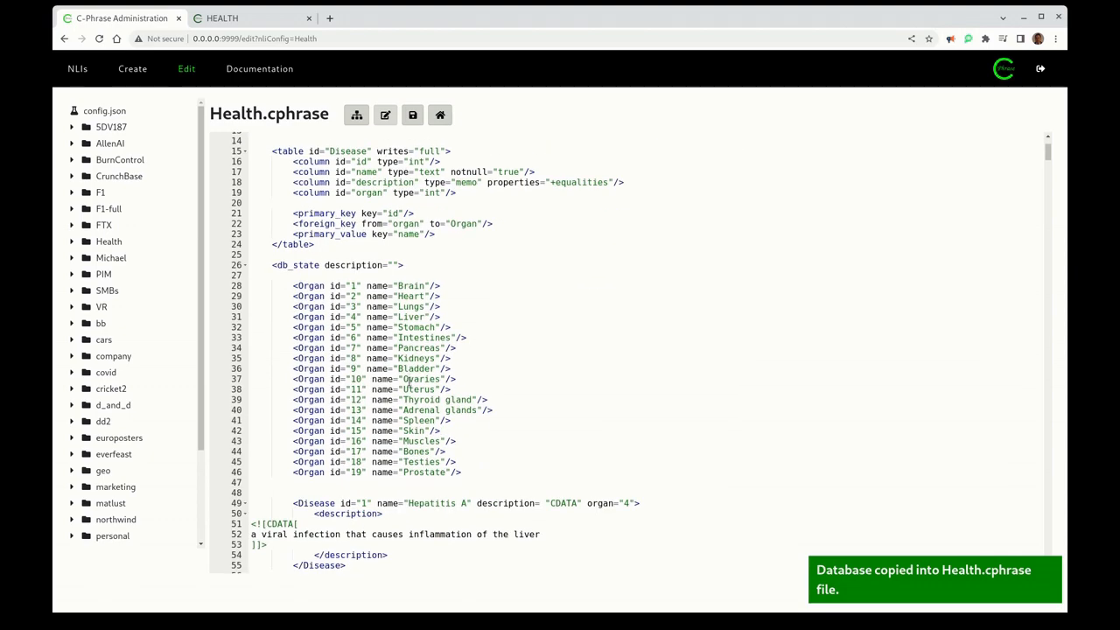
{"action": "scroll", "scroll_direction": "down", "scroll_amount": 3}
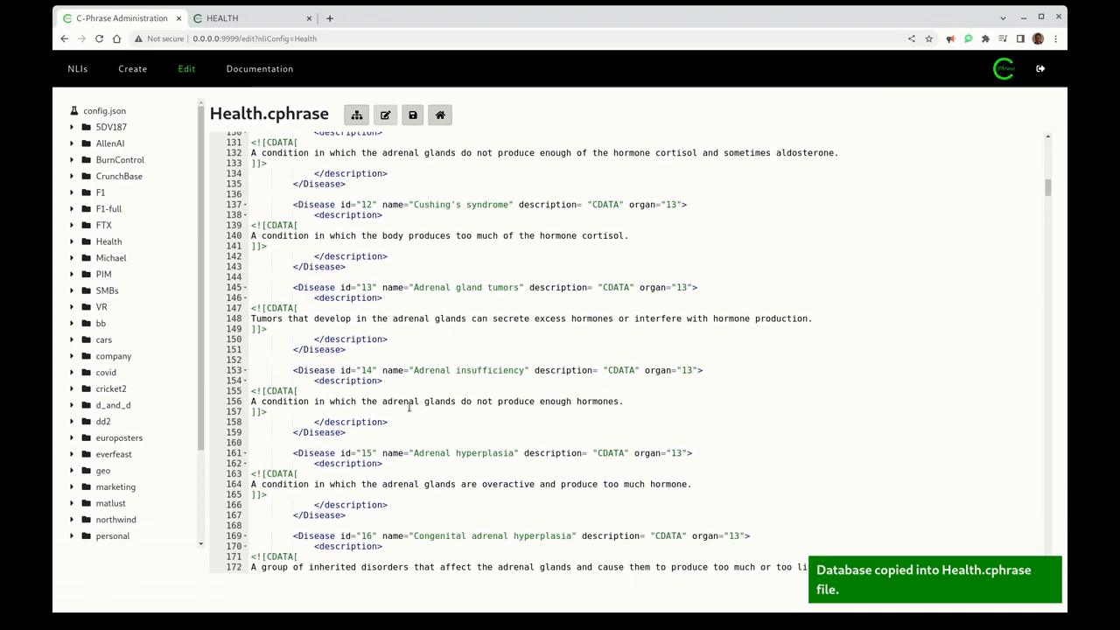
{"action": "scroll", "scroll_direction": "down", "scroll_amount": 3}
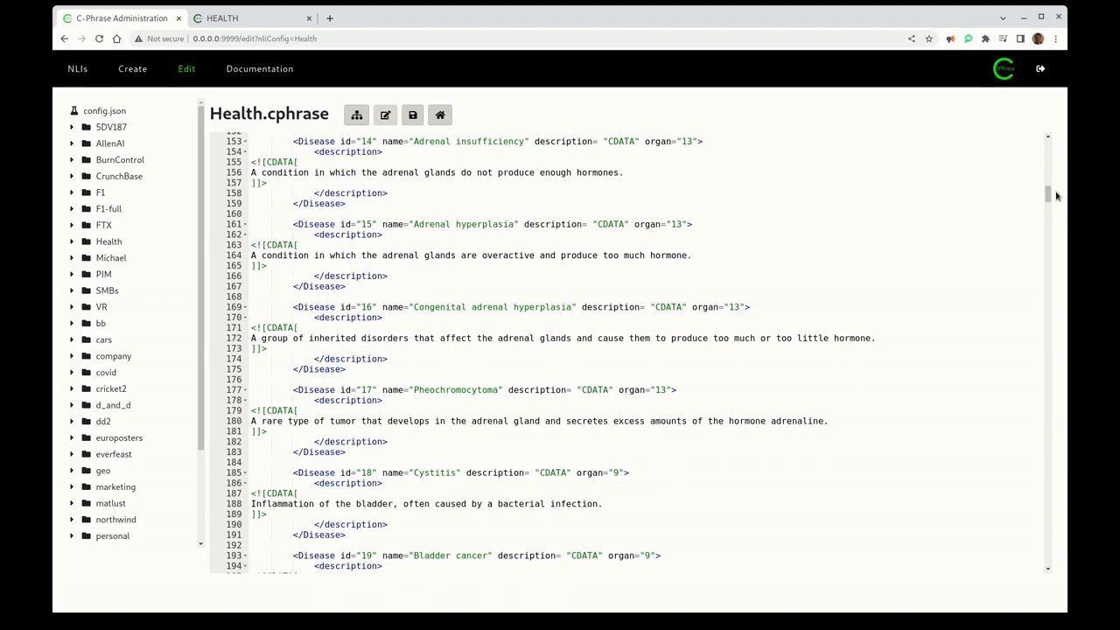
{"action": "scroll", "scroll_direction": "down", "scroll_amount": 3}
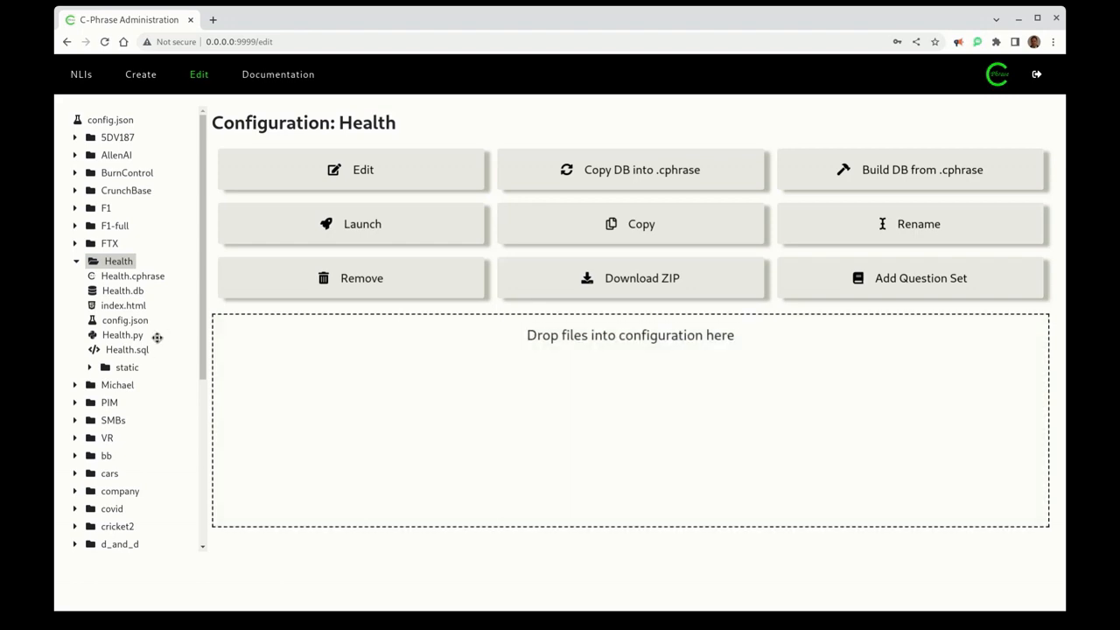
Review Health.sql's CREATE TABLE and INSERT statements, then return to the Health configuration
{"action": "left_click", "coordinate": [127, 350]}
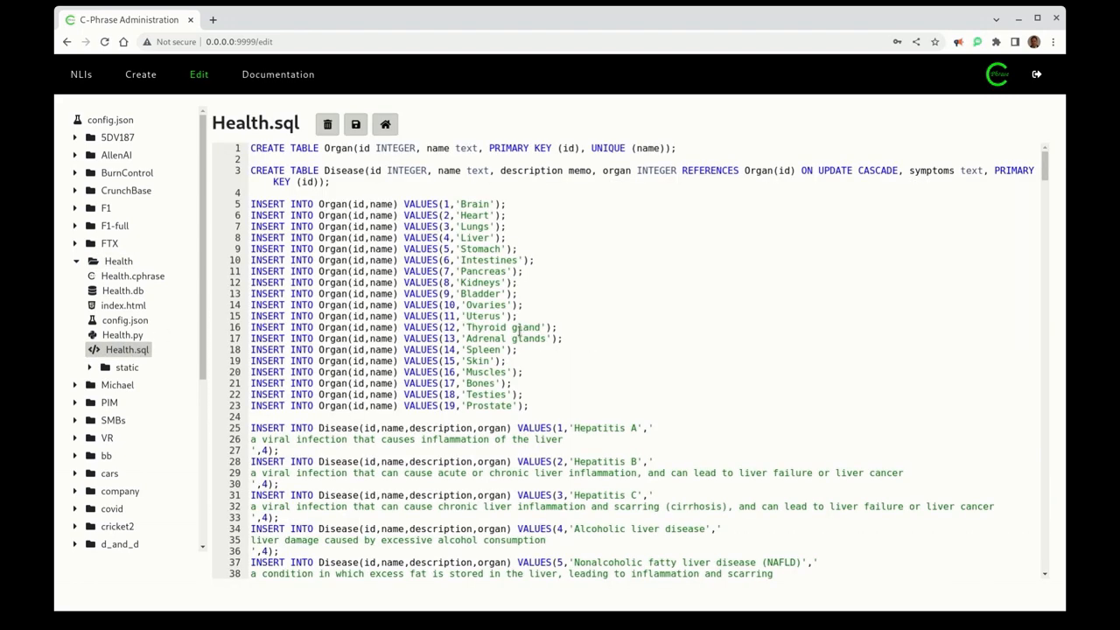
{"action": "scroll", "scroll_direction": "down", "scroll_amount": 3}
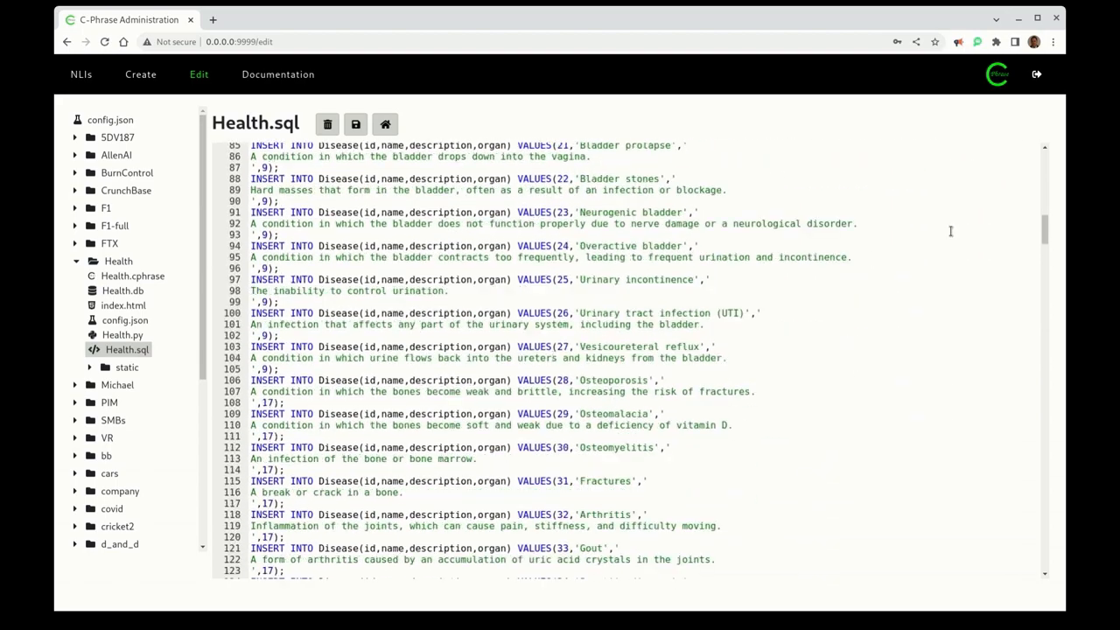
{"action": "scroll", "scroll_direction": "down", "scroll_amount": 3}
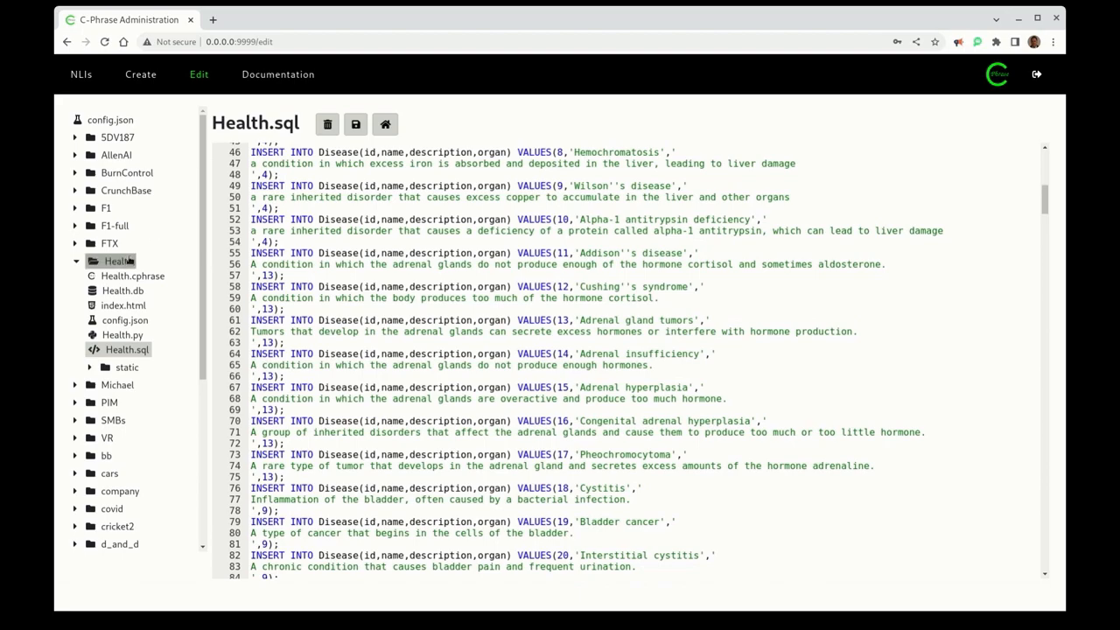
{"action": "left_click", "coordinate": [118, 261]}
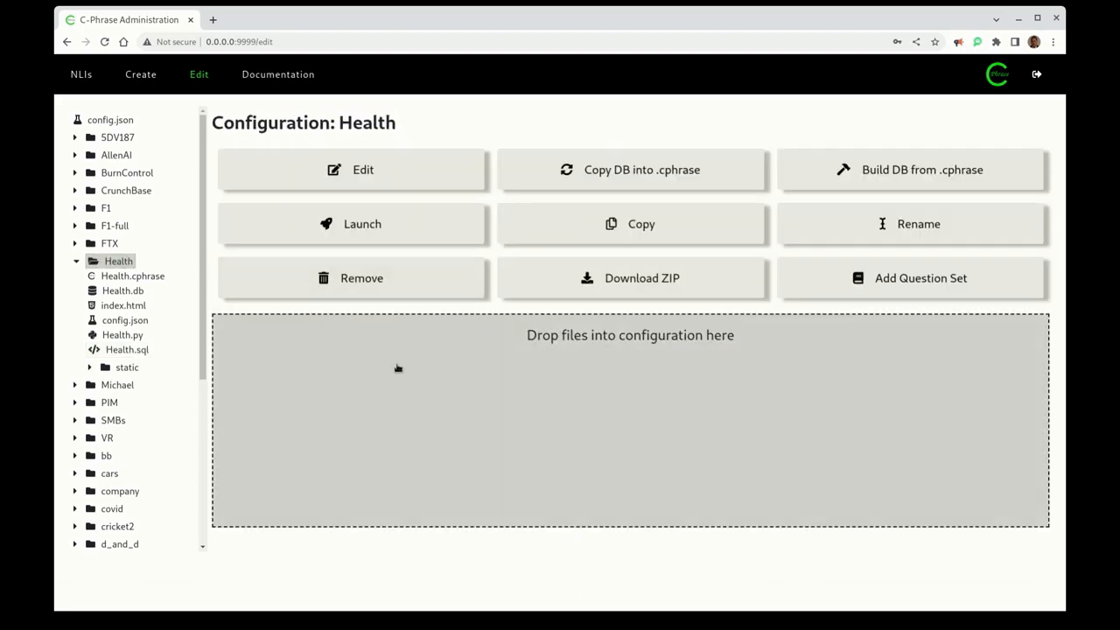